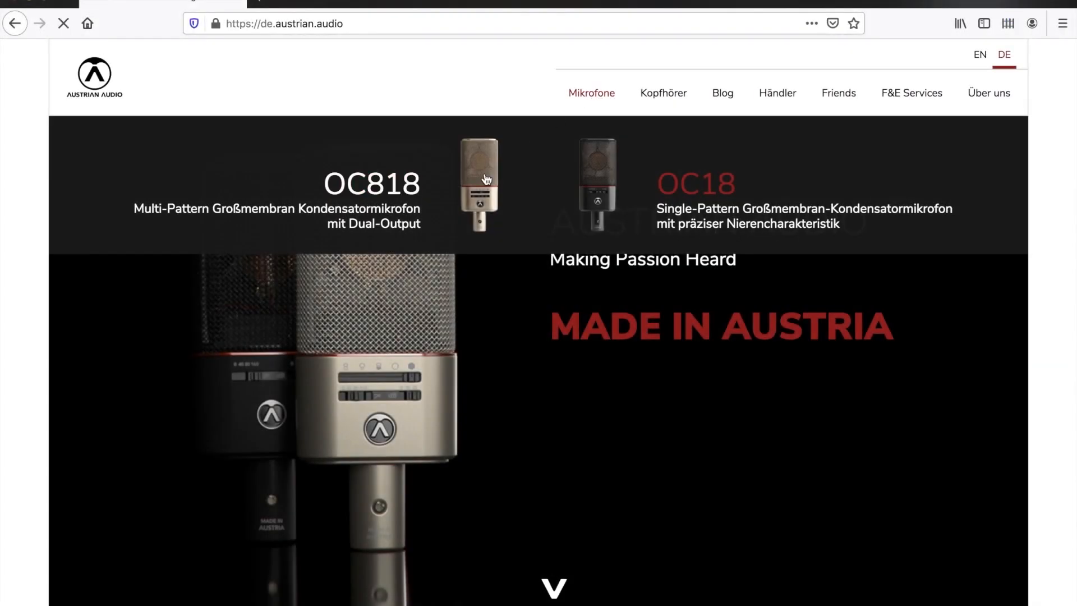
From the OC818 mic-system page, download the StereoCreator plug-in into the Downloads folder
{"action": "left_click", "coordinate": [478, 184]}
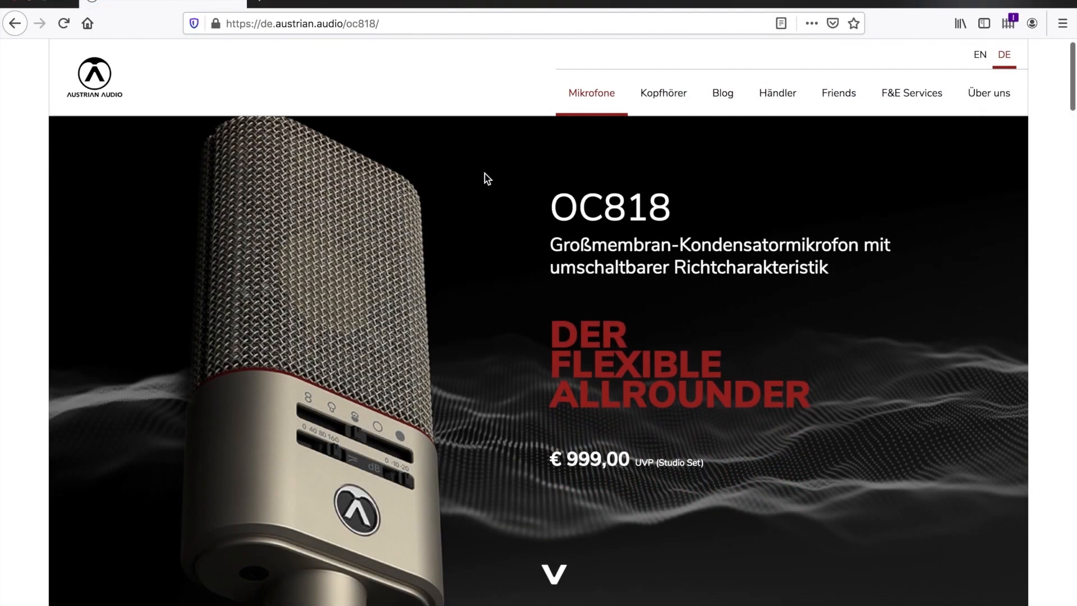
{"action": "scroll", "scroll_direction": "down", "scroll_amount": 3}
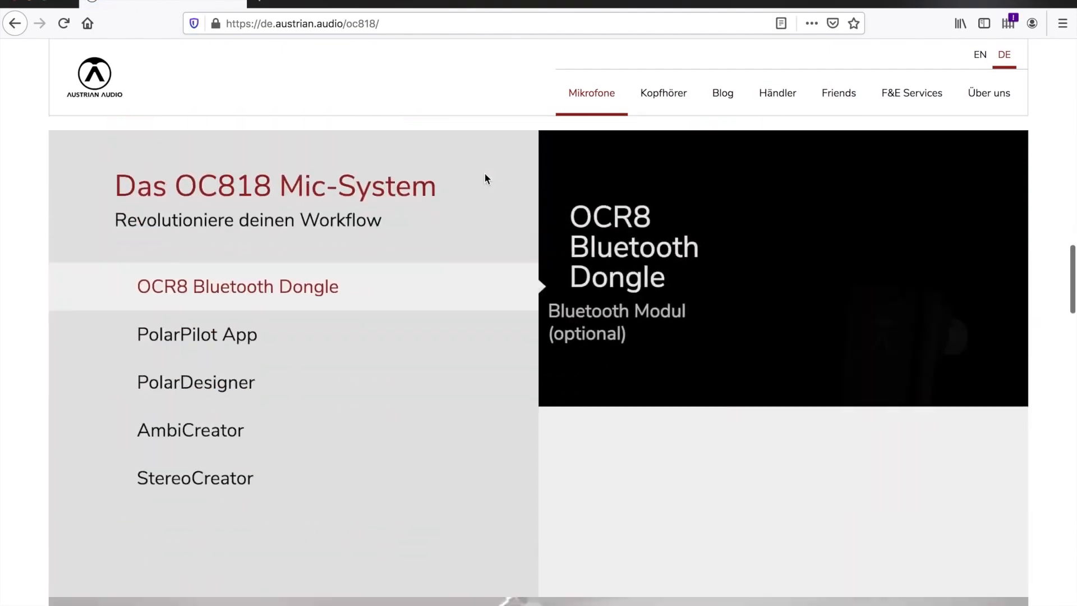
{"action": "scroll", "scroll_direction": "down", "scroll_amount": 3}
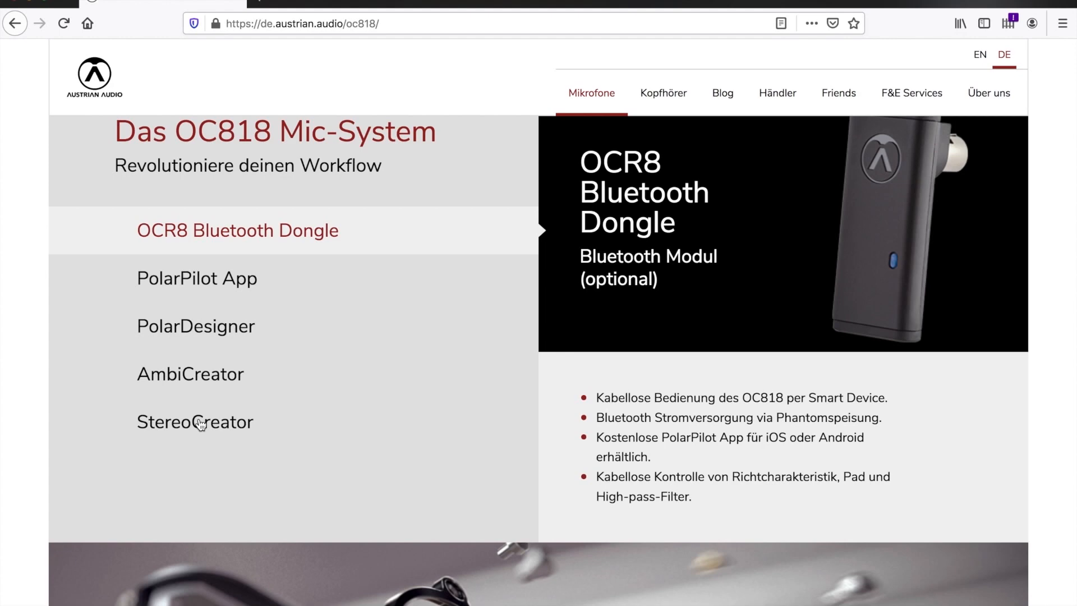
{"action": "left_click", "coordinate": [194, 421]}
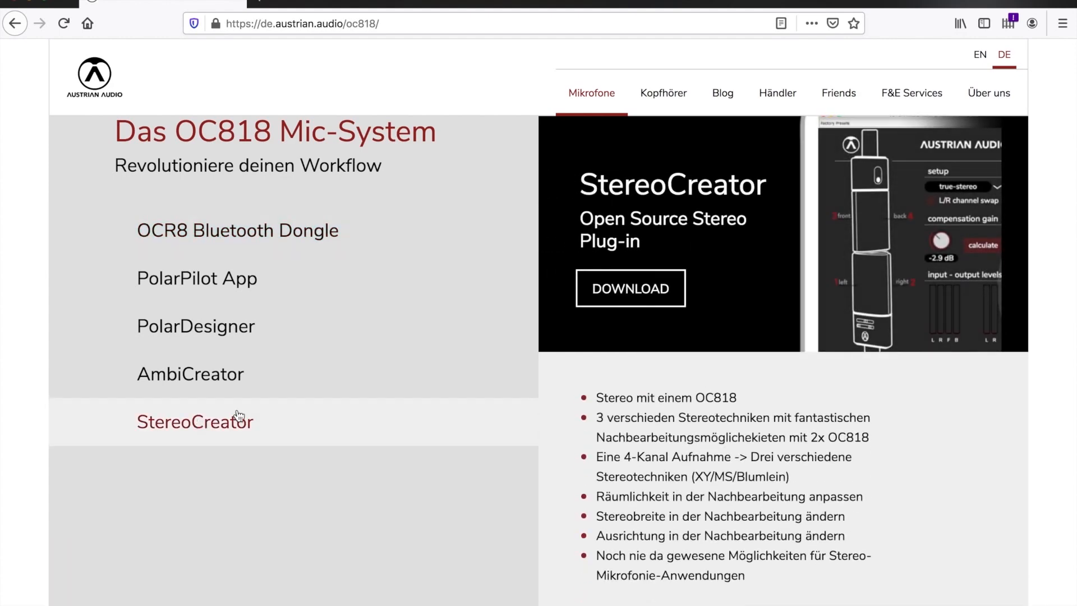
{"action": "left_click", "coordinate": [629, 289]}
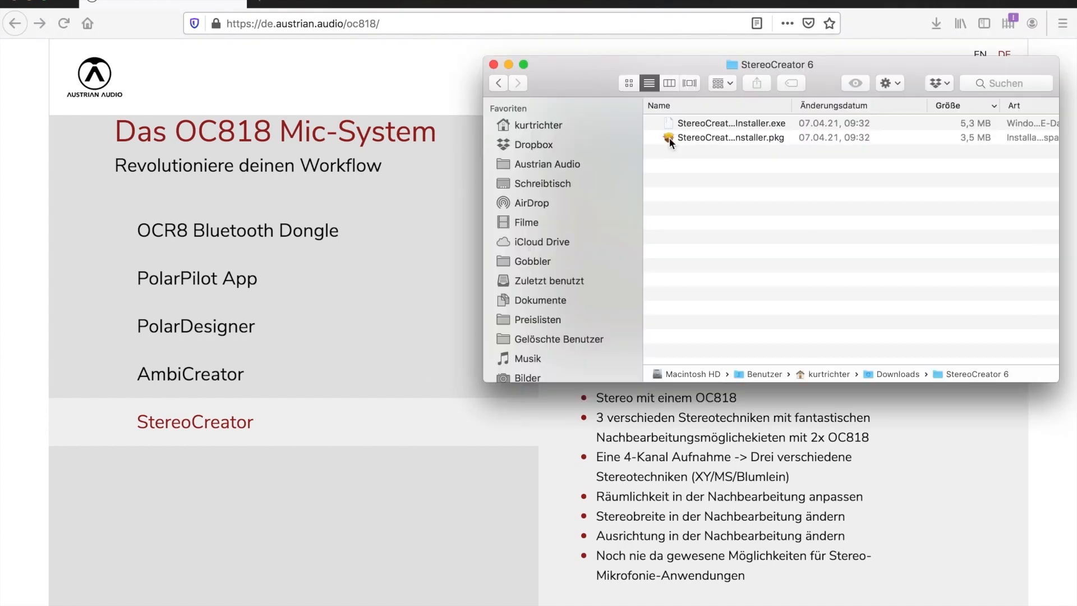
Run the StereoCreator .pkg installer through its steps onto Macintosh HD
{"action": "double_click", "coordinate": [731, 137]}
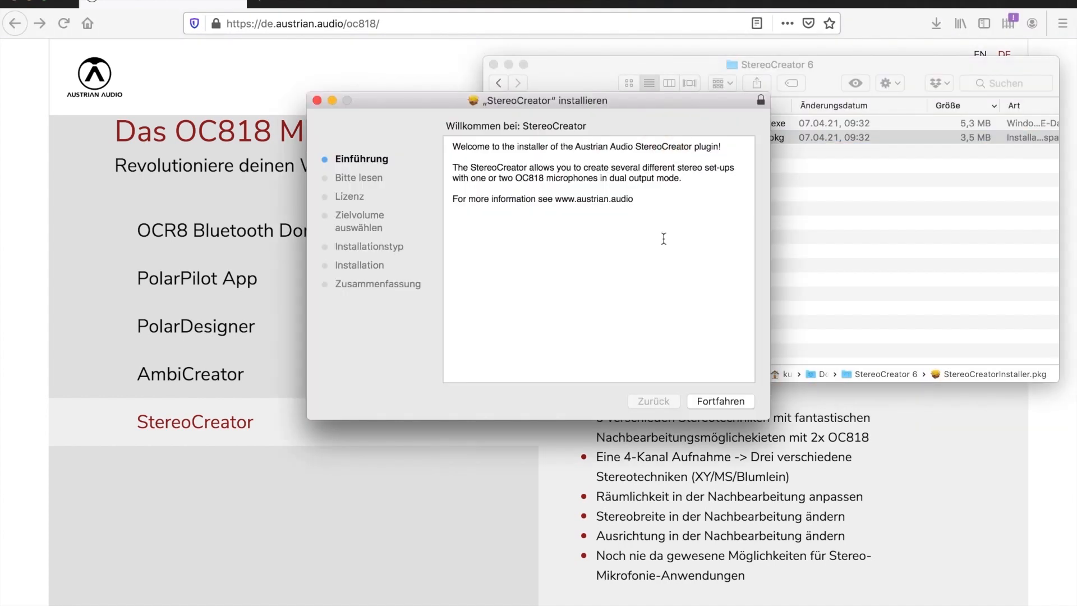
{"action": "left_click", "coordinate": [720, 401]}
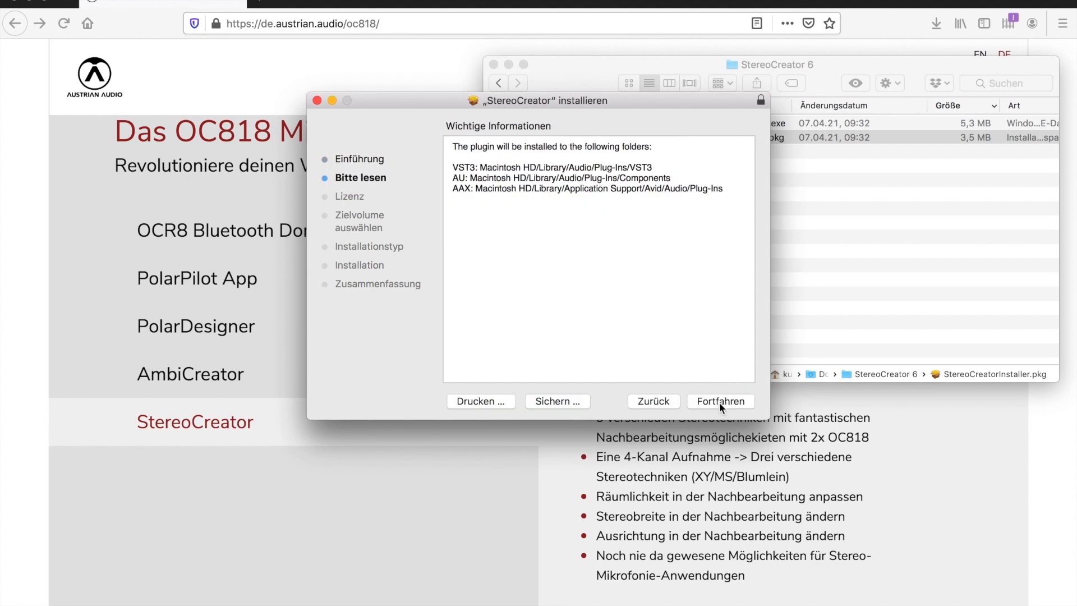
{"action": "left_click", "coordinate": [719, 401]}
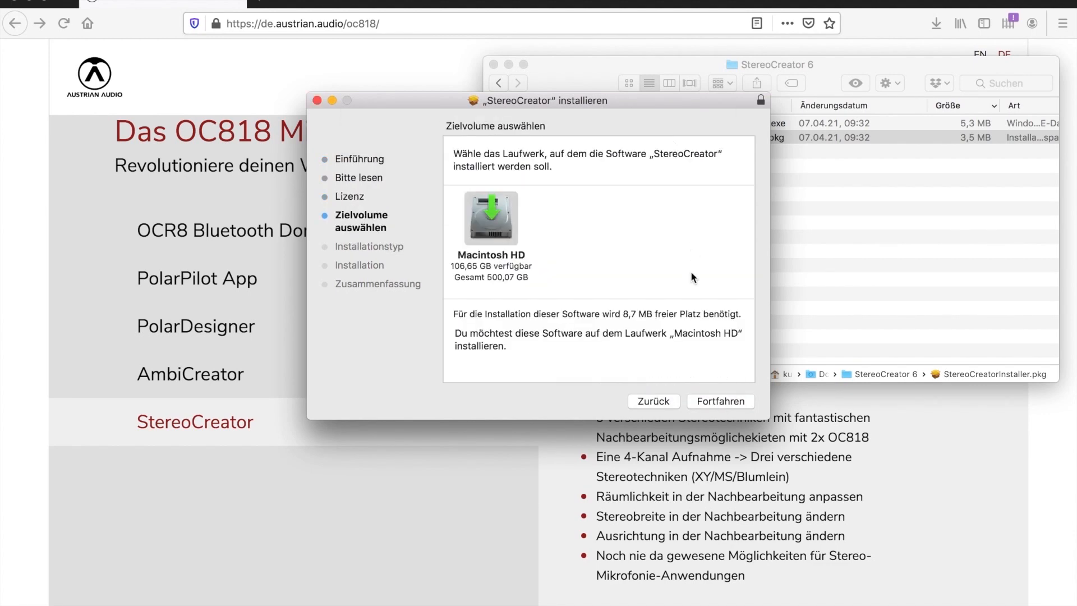
{"action": "left_click", "coordinate": [718, 401]}
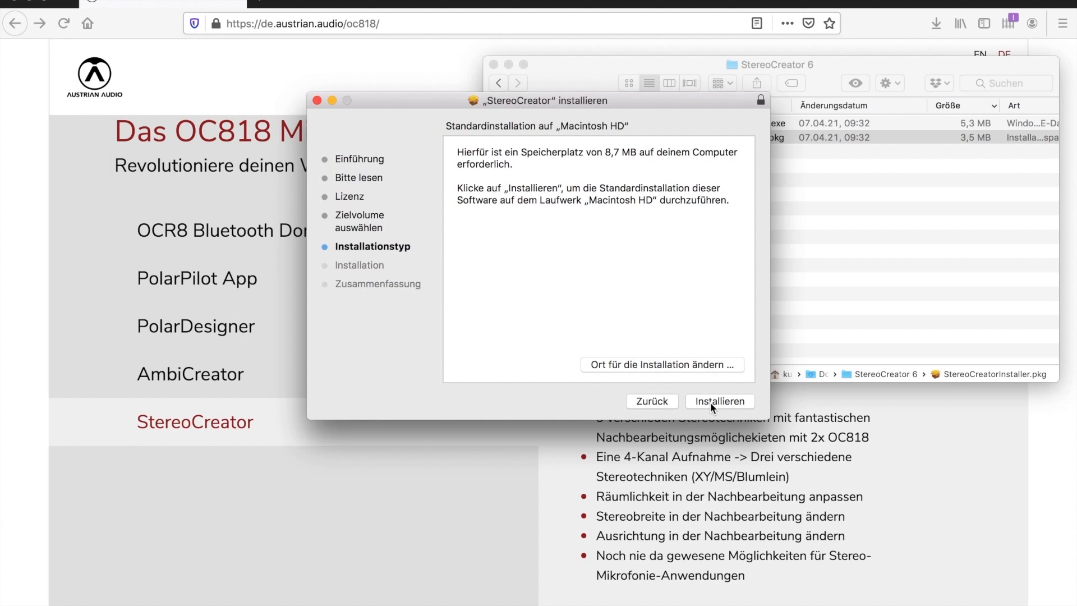
{"action": "left_click", "coordinate": [719, 402]}
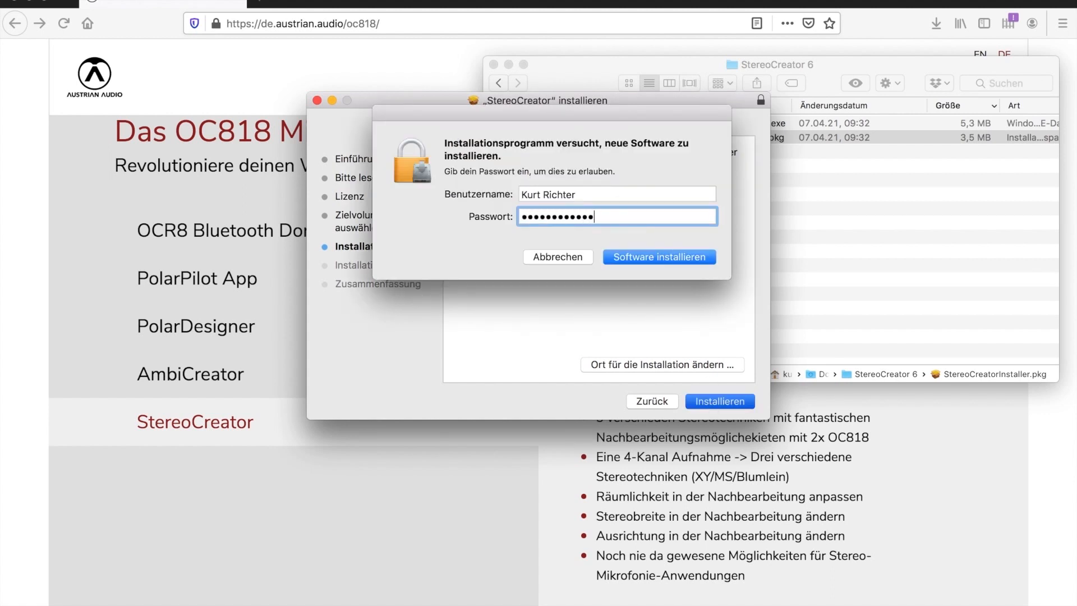
Authorise the installation with the password, accept the restart notice and finish it
{"action": "left_click", "coordinate": [658, 257]}
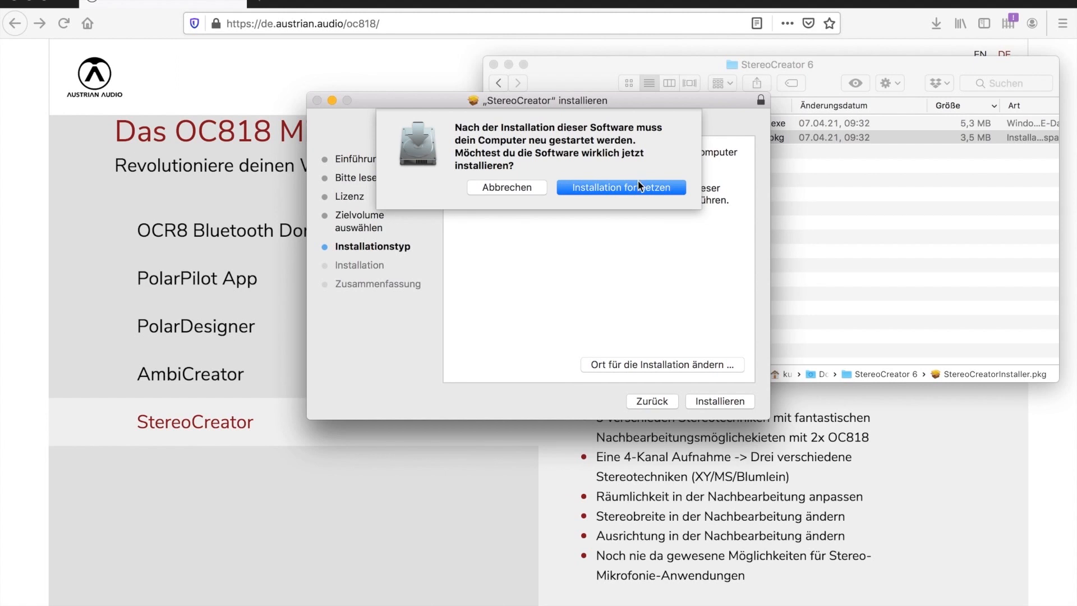
{"action": "left_click", "coordinate": [619, 187]}
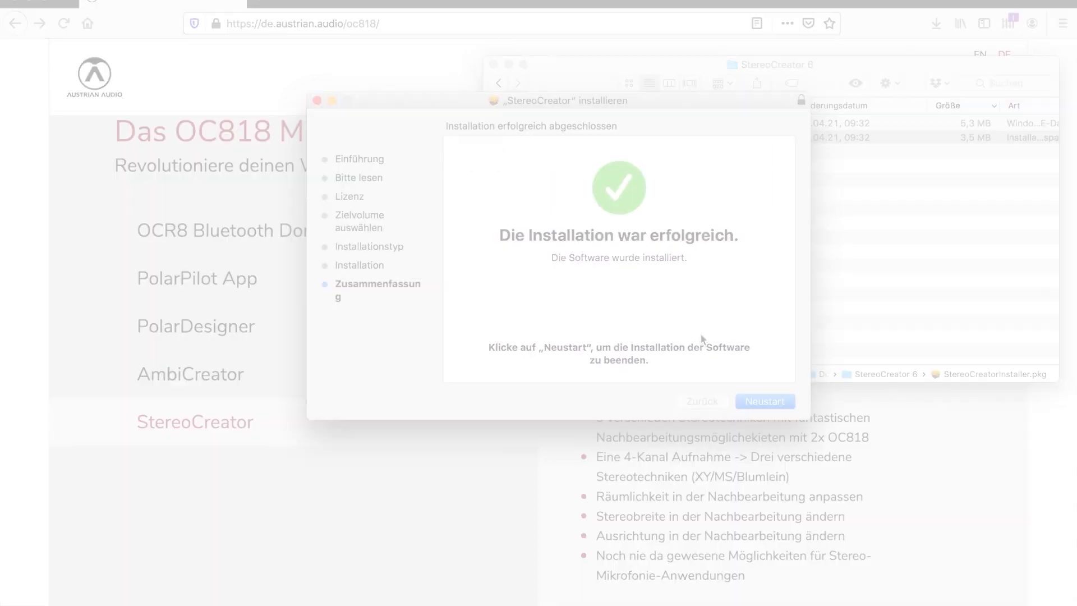
{"action": "left_click", "coordinate": [763, 401]}
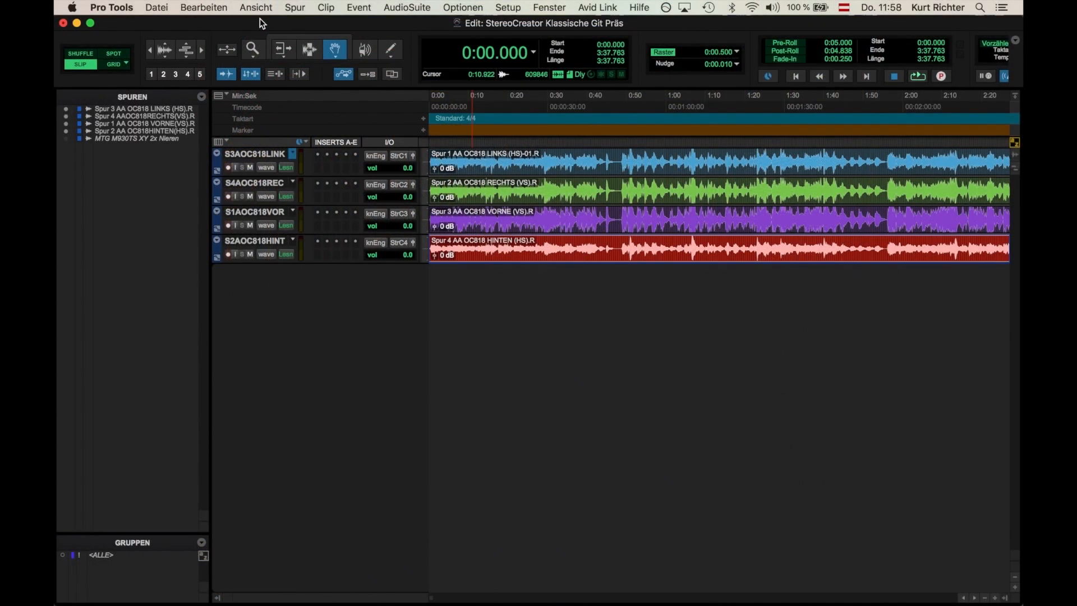
Create a new quad aux input track named StereoCreator
{"action": "left_click", "coordinate": [294, 8]}
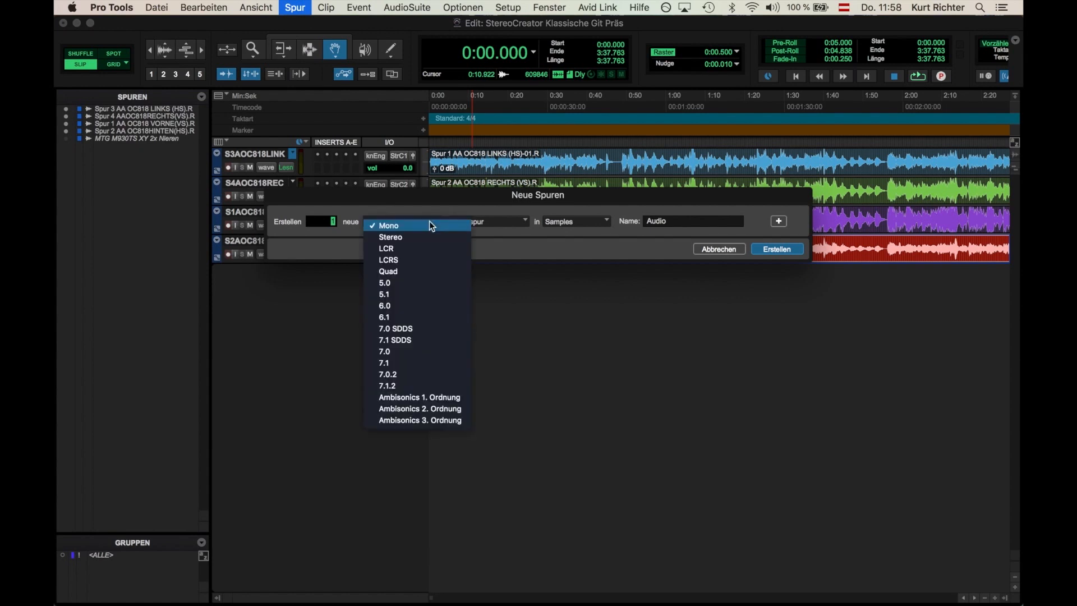
{"action": "left_click", "coordinate": [387, 270]}
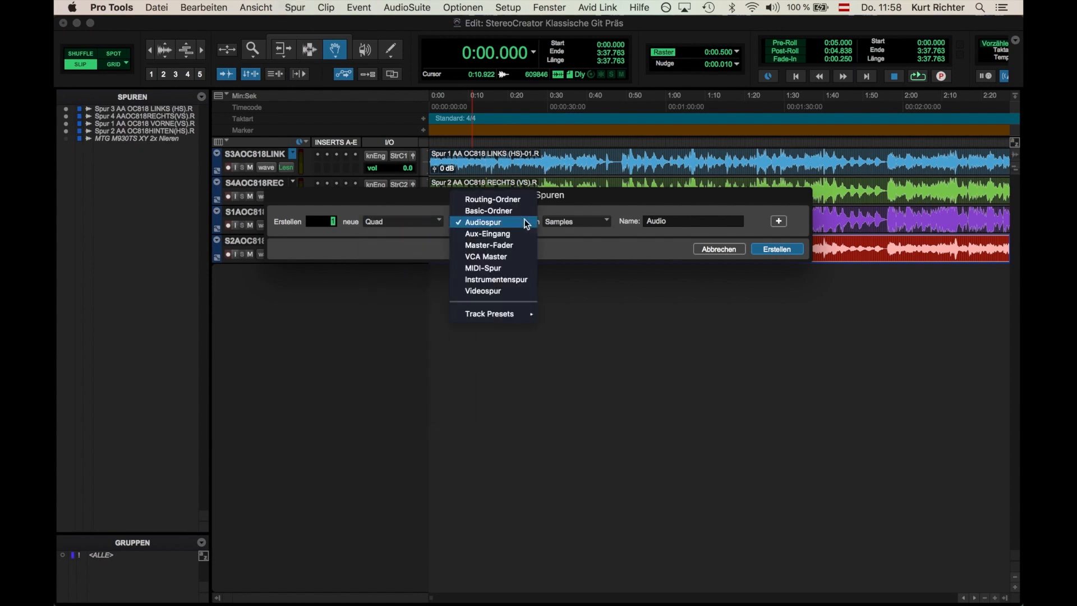
{"action": "left_click", "coordinate": [488, 233]}
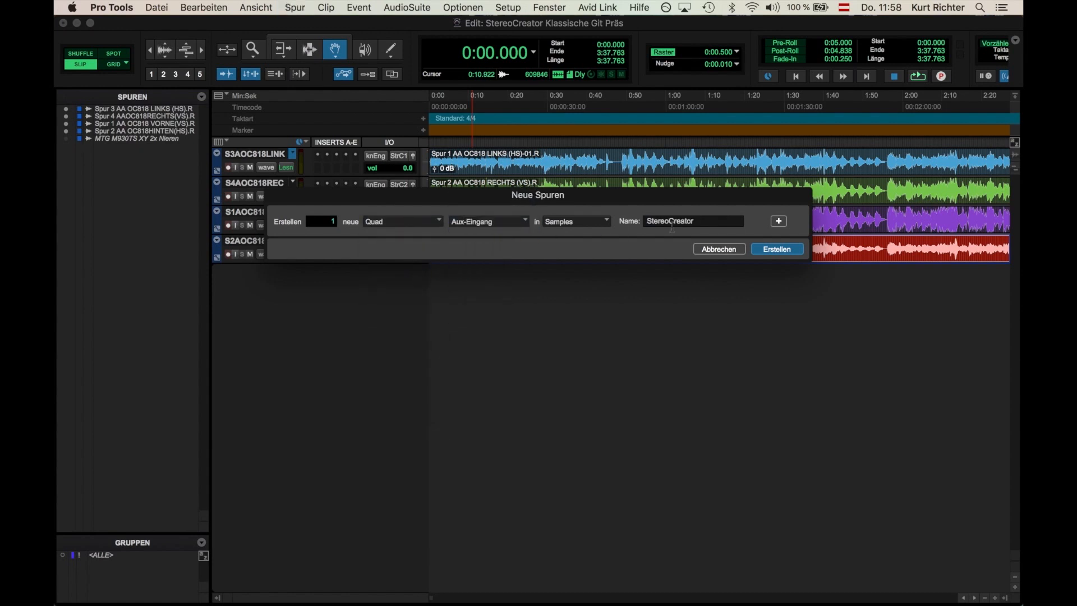
{"action": "left_click", "coordinate": [776, 249]}
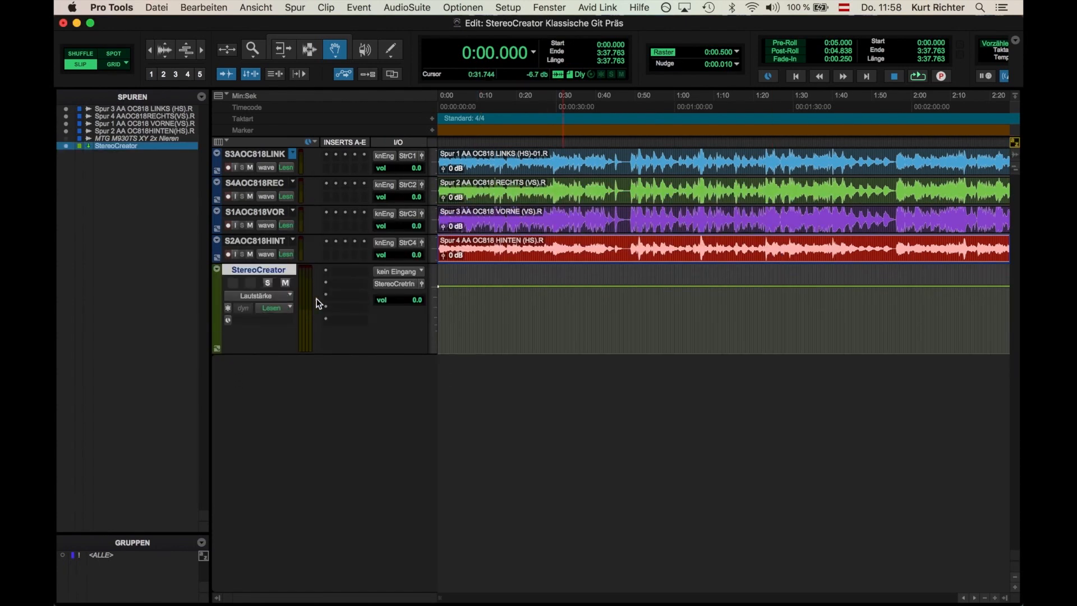
Insert the Austrian Audio StereoCreator (Quad/stereo) multichannel plug-in on the aux track
{"action": "left_click", "coordinate": [326, 270]}
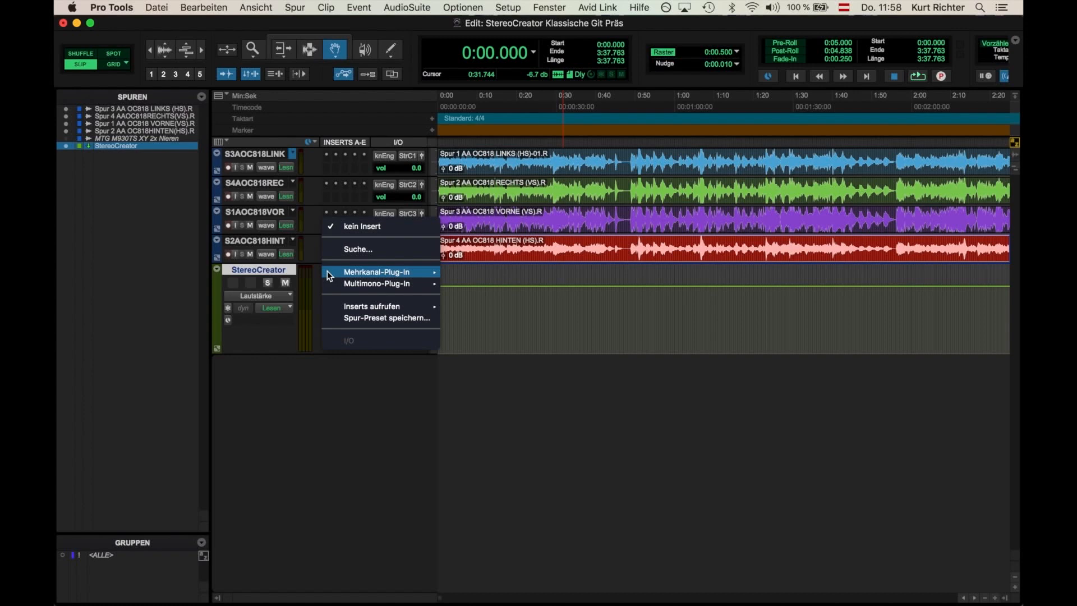
{"action": "mouse_move", "coordinate": [377, 271]}
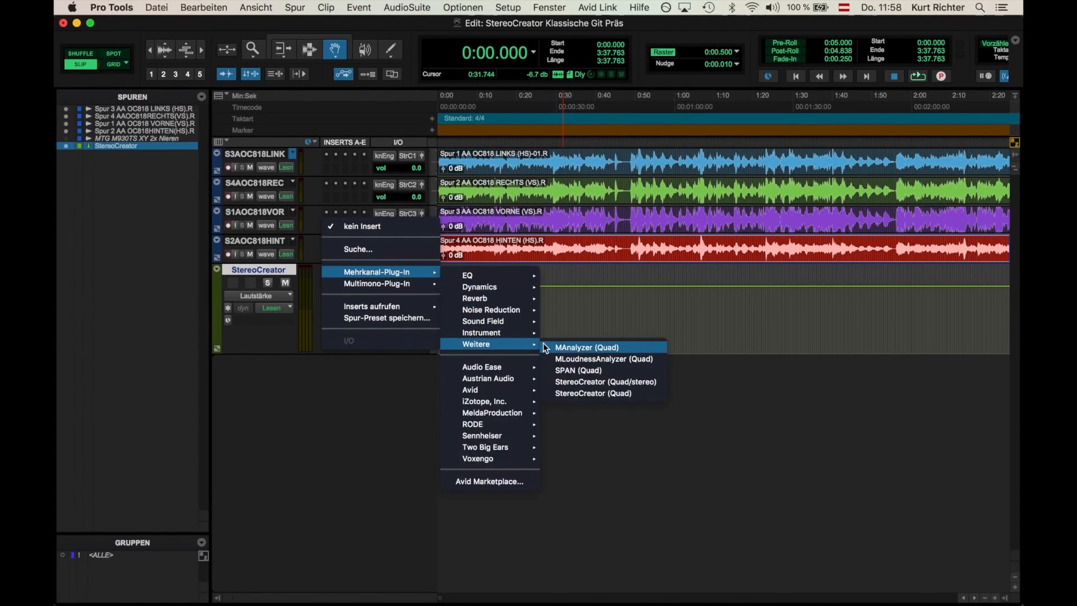
{"action": "mouse_move", "coordinate": [604, 381]}
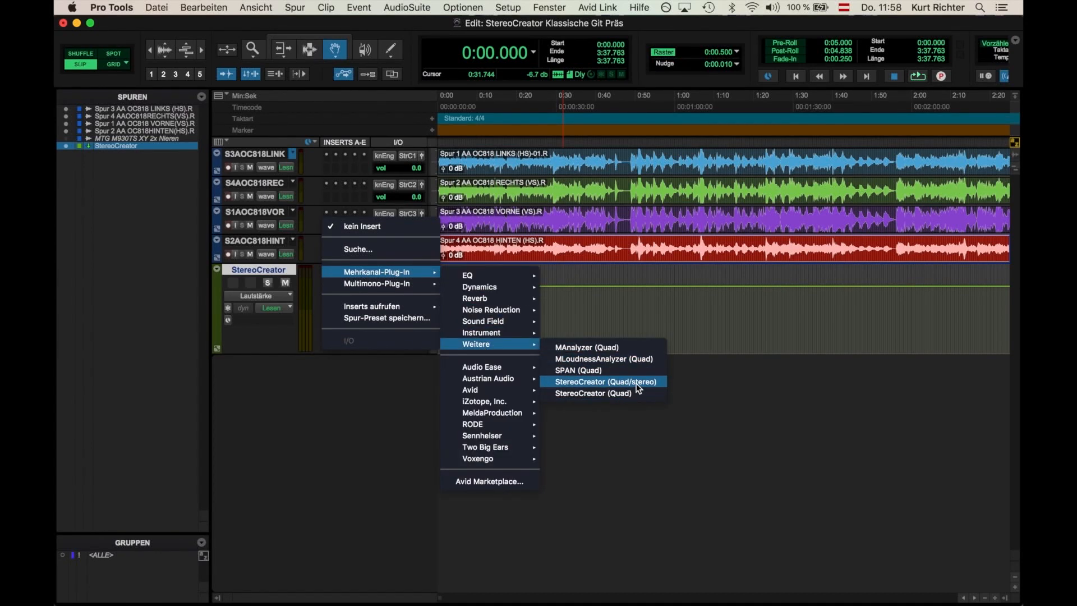
{"action": "mouse_move", "coordinate": [488, 378]}
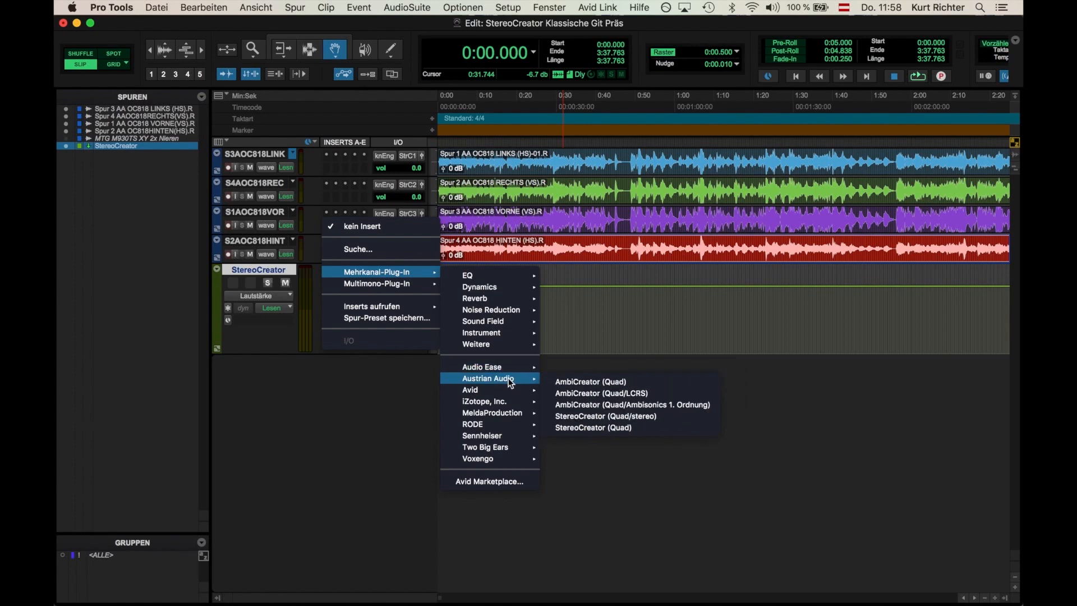
{"action": "mouse_move", "coordinate": [614, 417]}
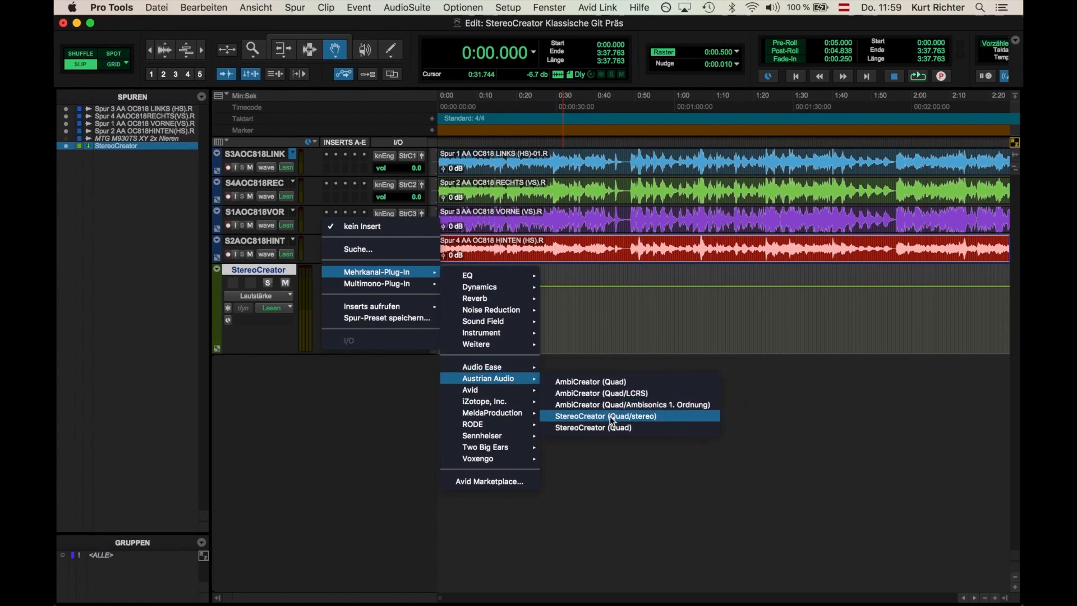
{"action": "left_click", "coordinate": [601, 416]}
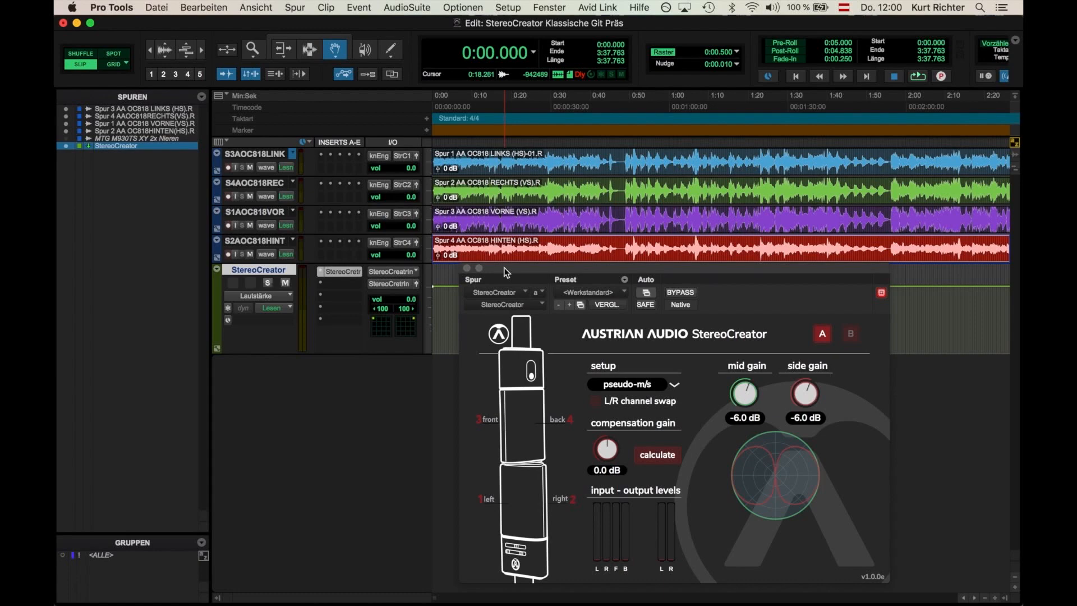
Set the StereoCreator track's output to A 1-2 (Stereo)
{"action": "left_click", "coordinate": [420, 167]}
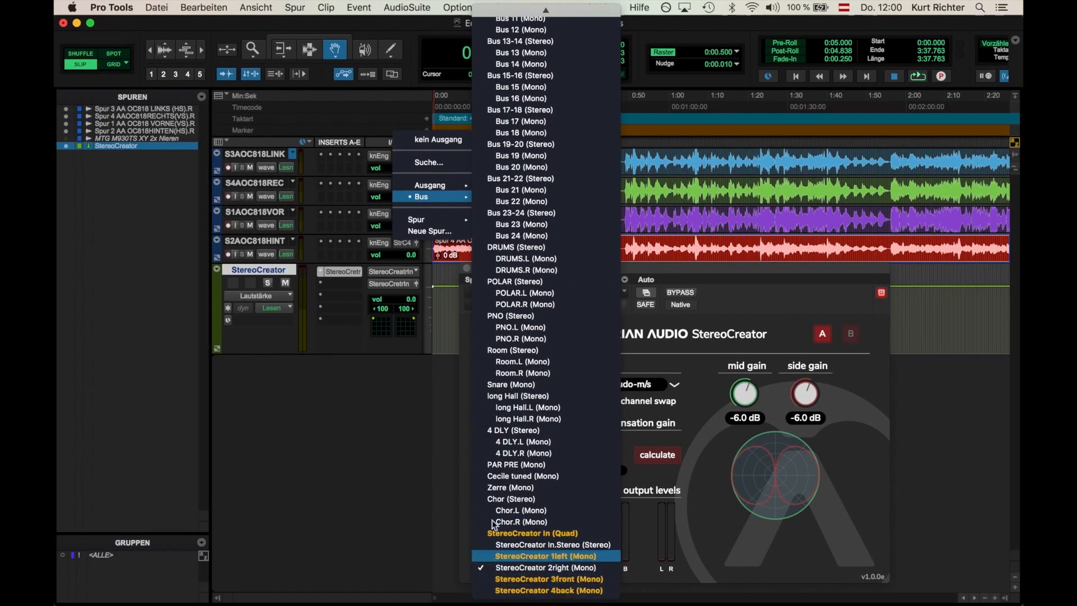
{"action": "left_click", "coordinate": [545, 555]}
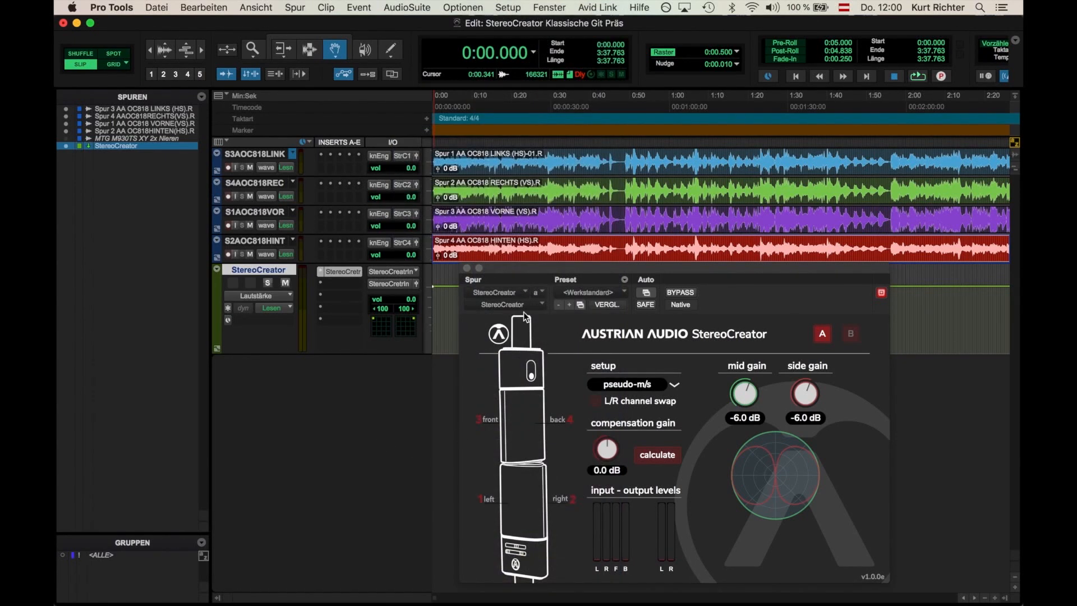
{"action": "mouse_move", "coordinate": [479, 520]}
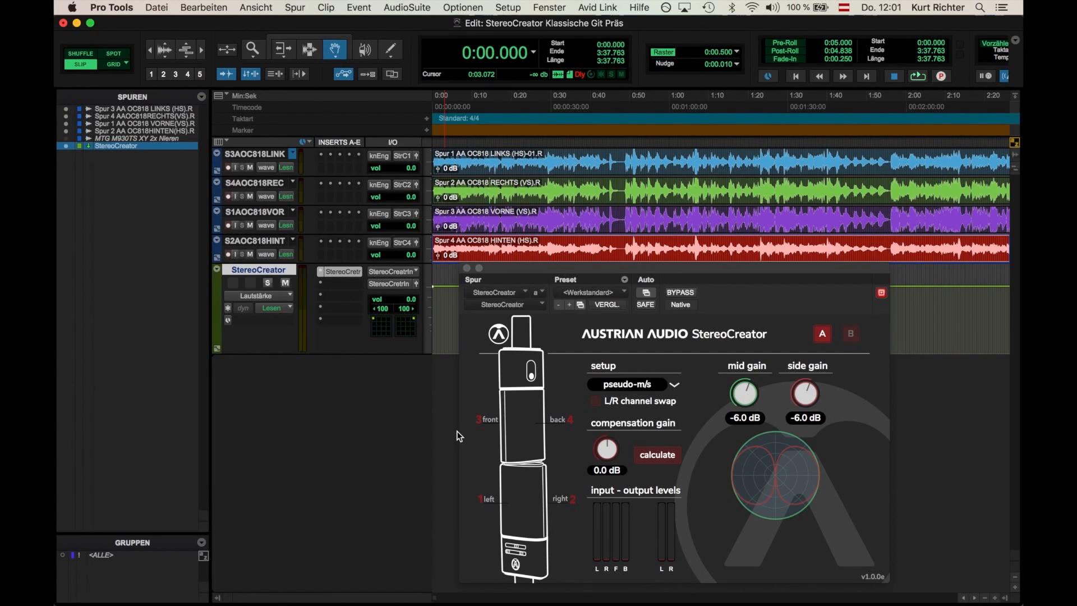
{"action": "mouse_move", "coordinate": [470, 455]}
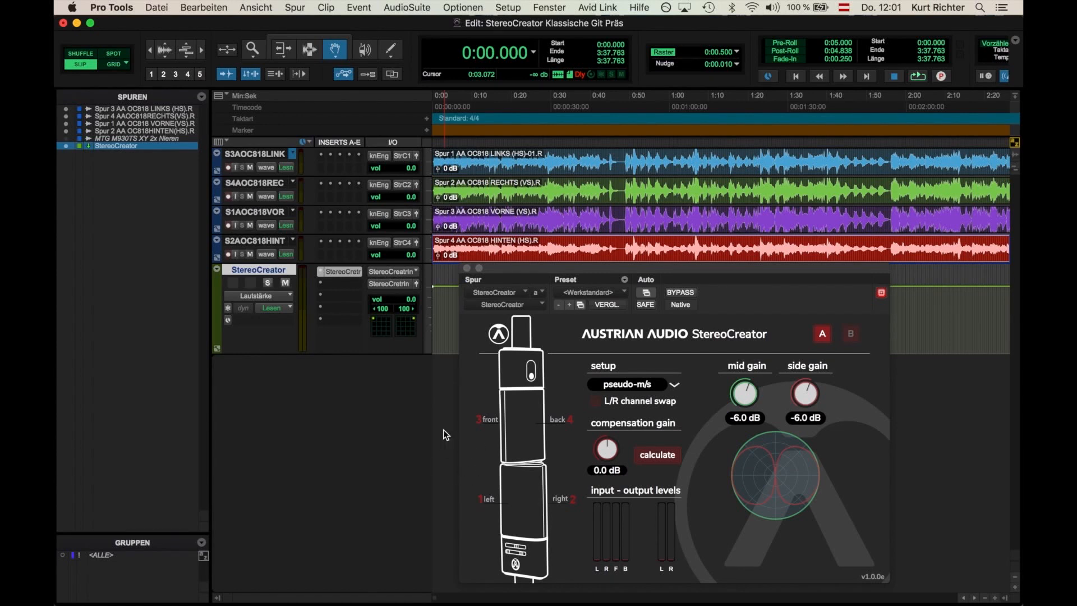
{"action": "mouse_move", "coordinate": [525, 413]}
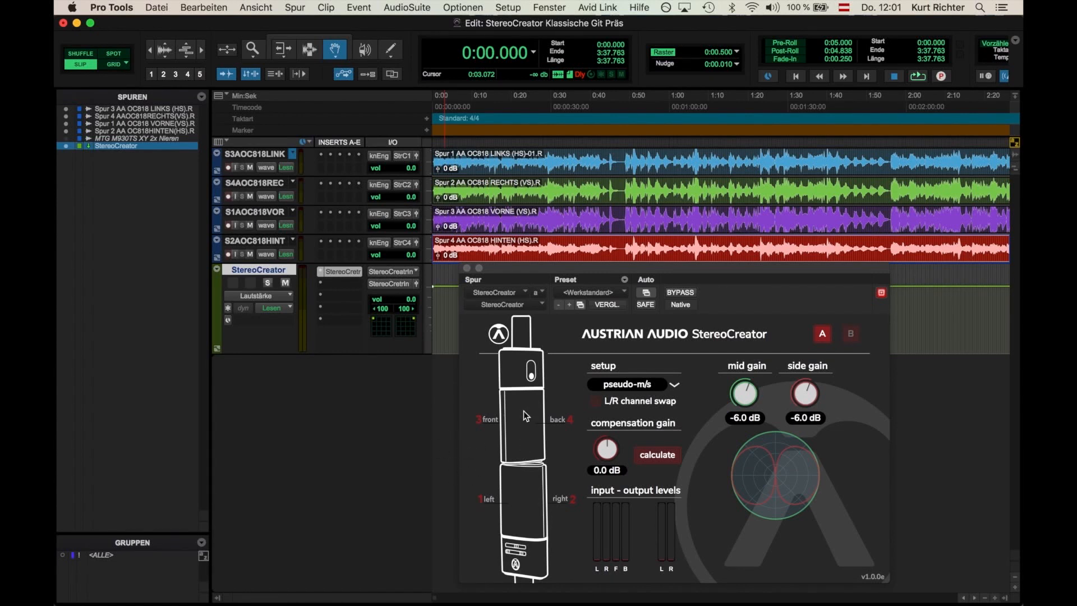
{"action": "mouse_move", "coordinate": [508, 415]}
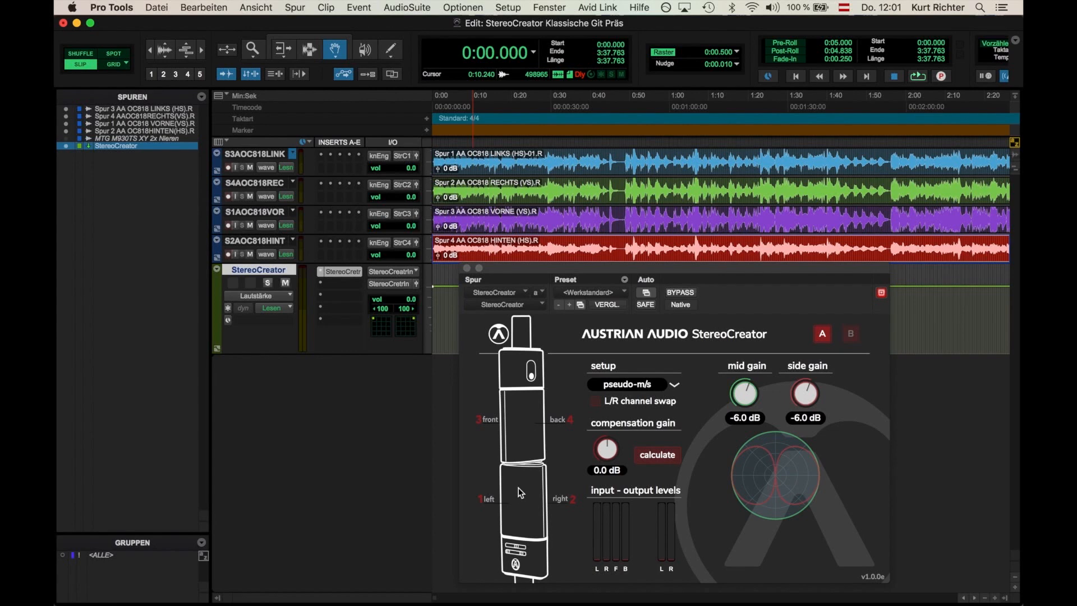
{"action": "mouse_move", "coordinate": [486, 419]}
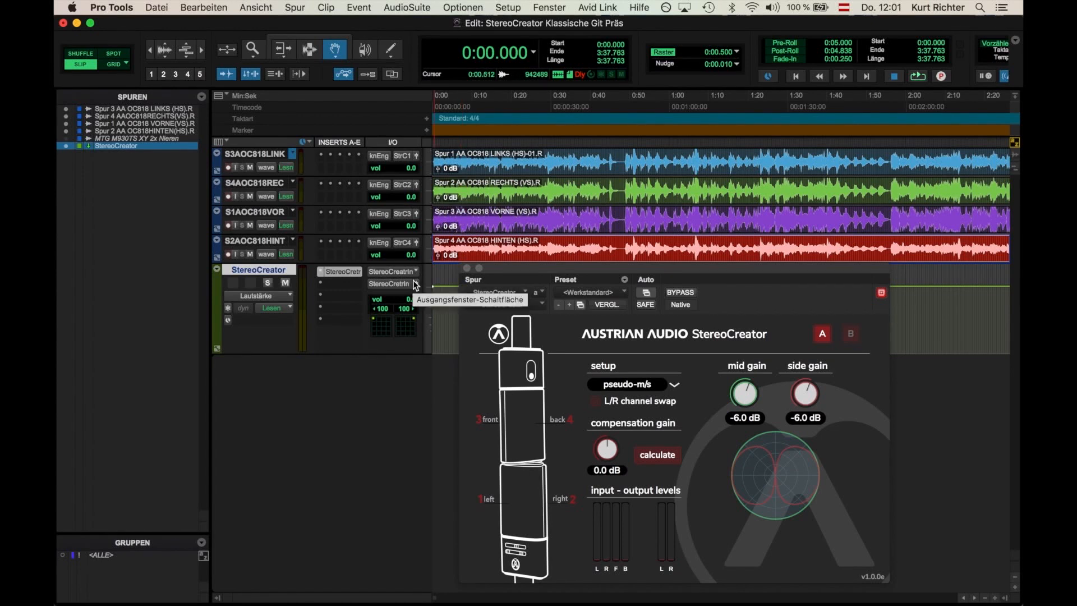
{"action": "left_click", "coordinate": [392, 284]}
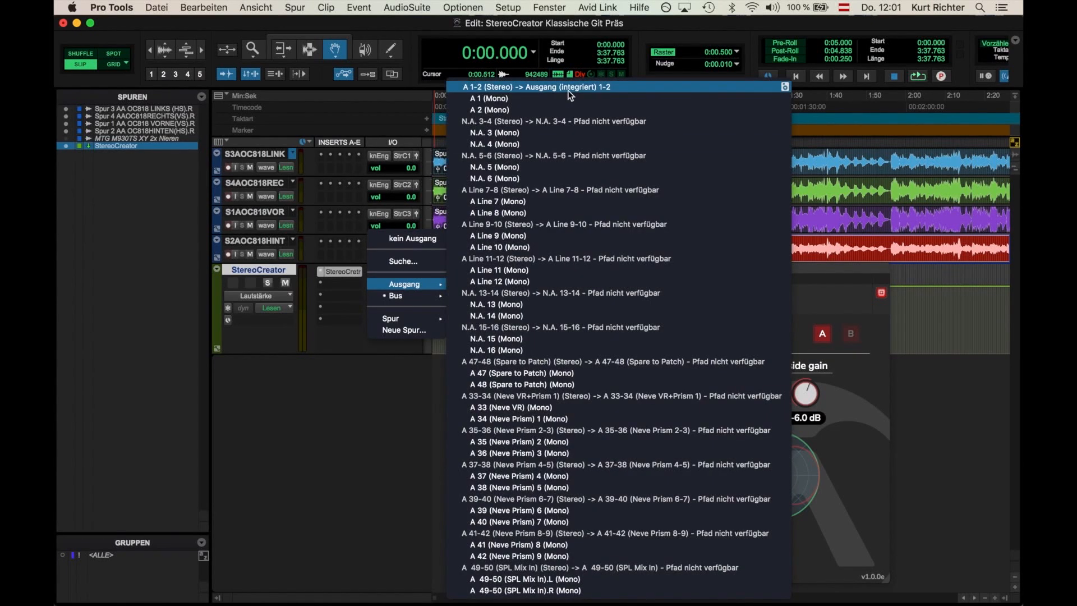
{"action": "left_click", "coordinate": [536, 86]}
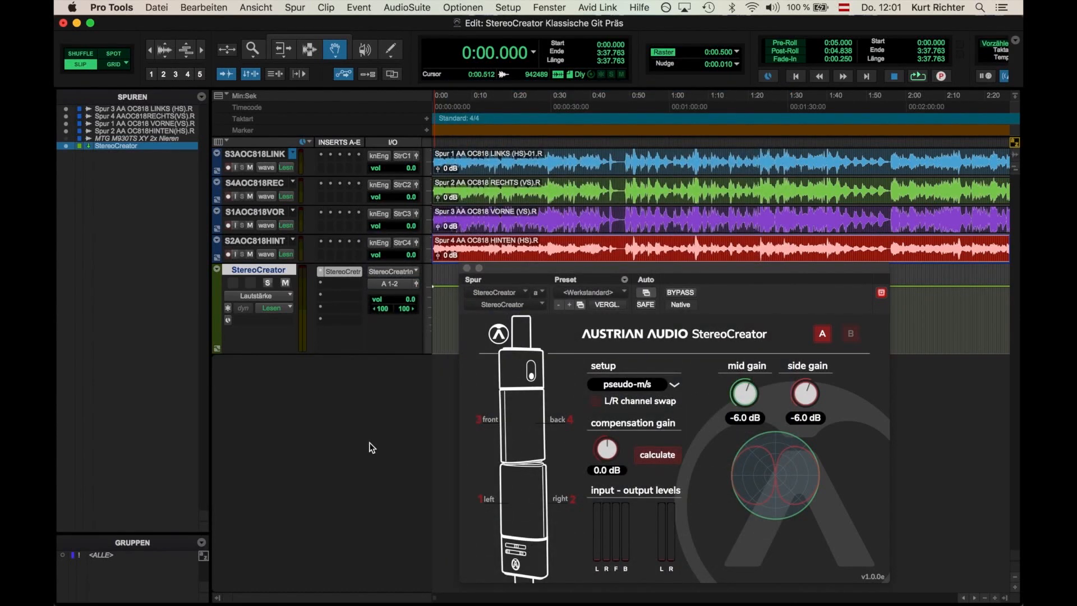
{"action": "mouse_move", "coordinate": [660, 443]}
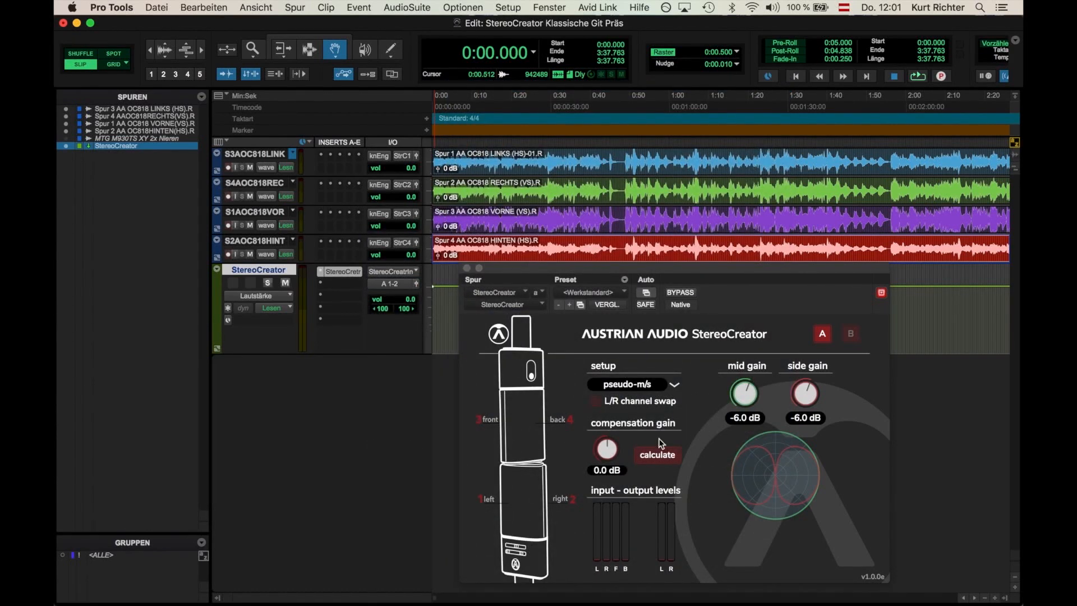
Switch the plug-in's setup from pseudo-m/s to true-m/s
{"action": "left_click", "coordinate": [626, 384]}
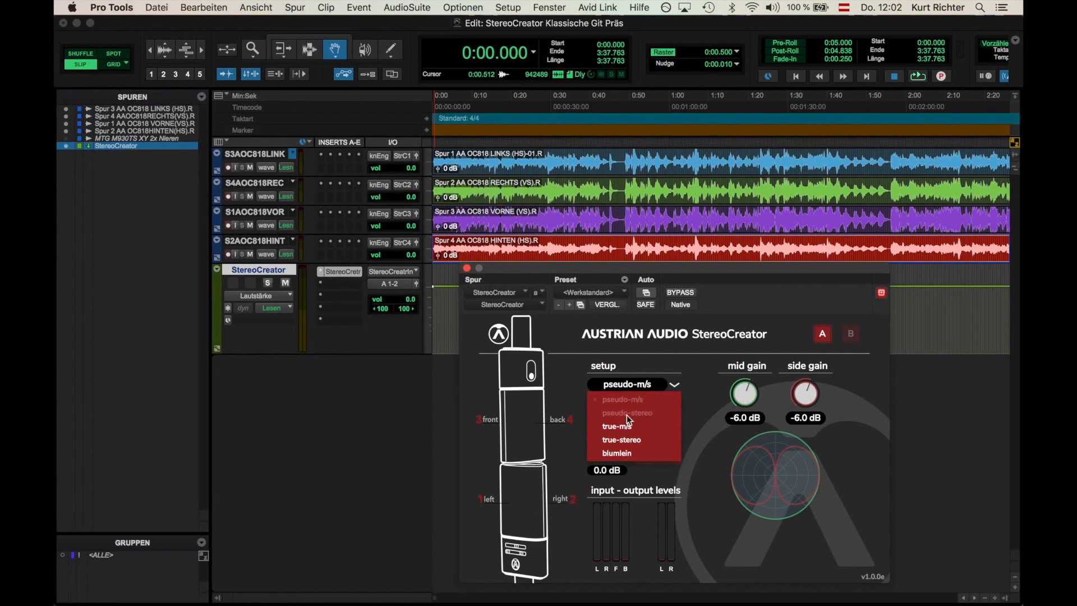
{"action": "mouse_move", "coordinate": [636, 404]}
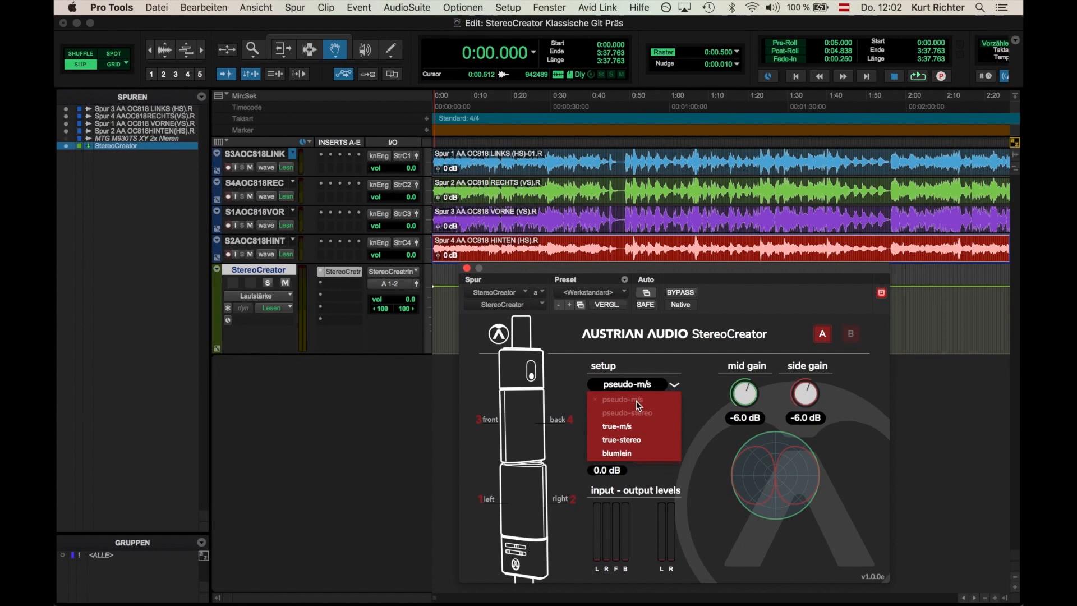
{"action": "mouse_move", "coordinate": [616, 426]}
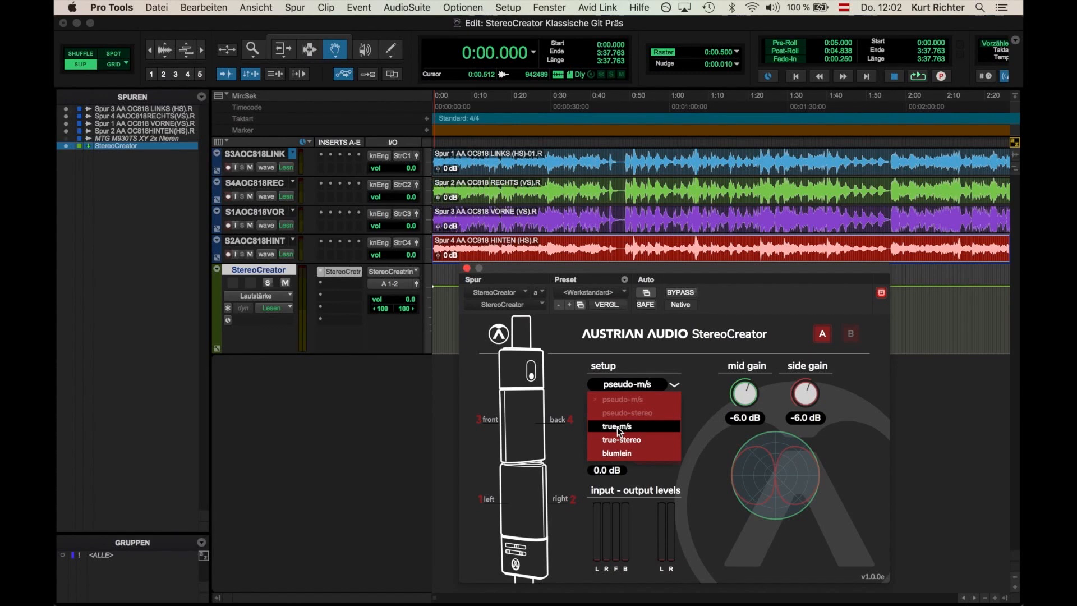
{"action": "left_click", "coordinate": [617, 426]}
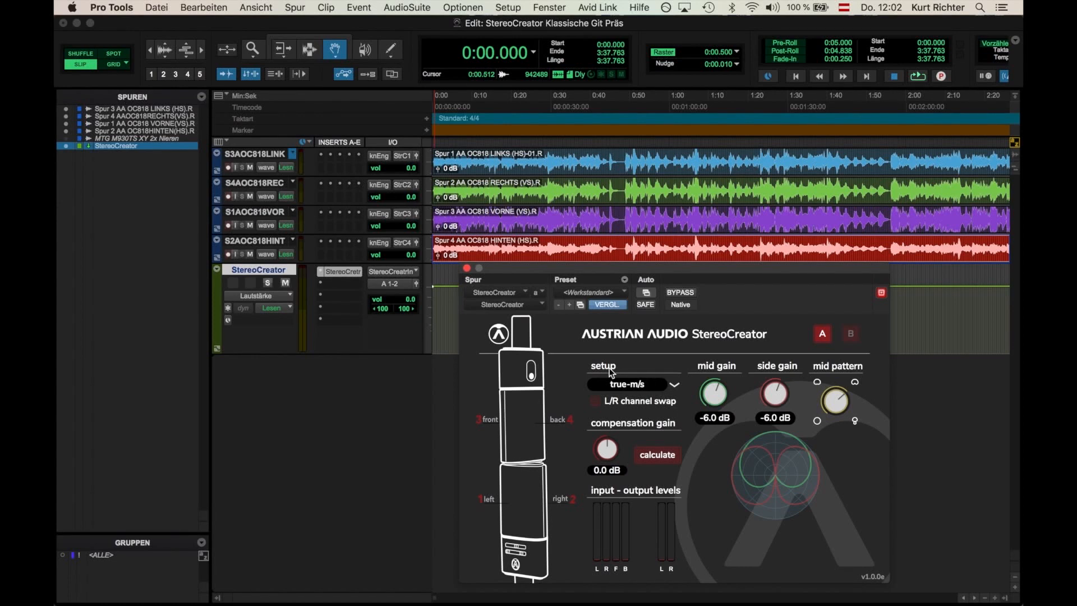
{"action": "mouse_move", "coordinate": [650, 384]}
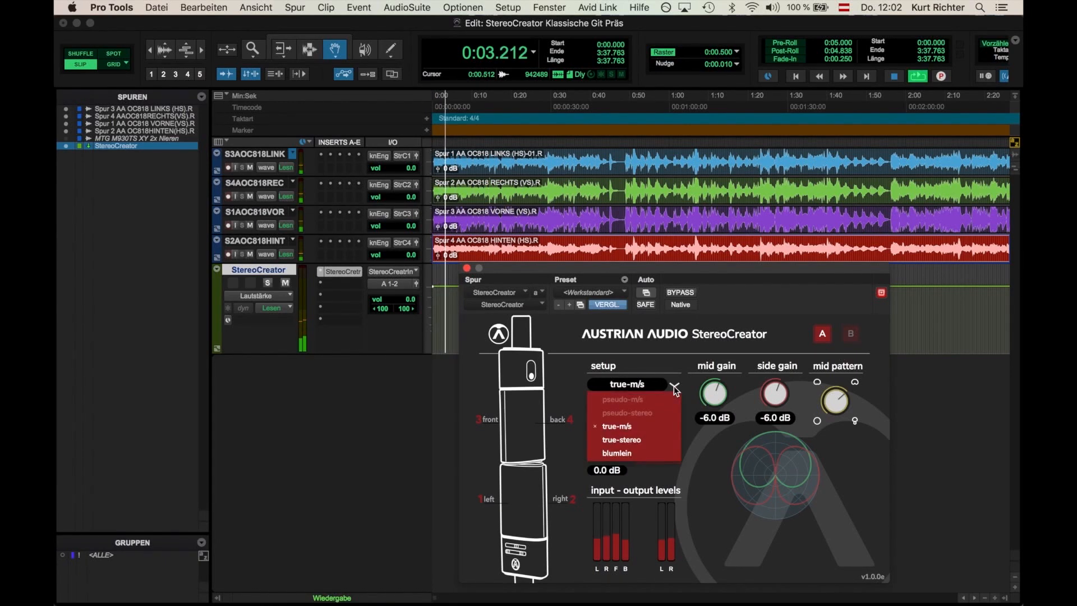
{"action": "mouse_move", "coordinate": [620, 439]}
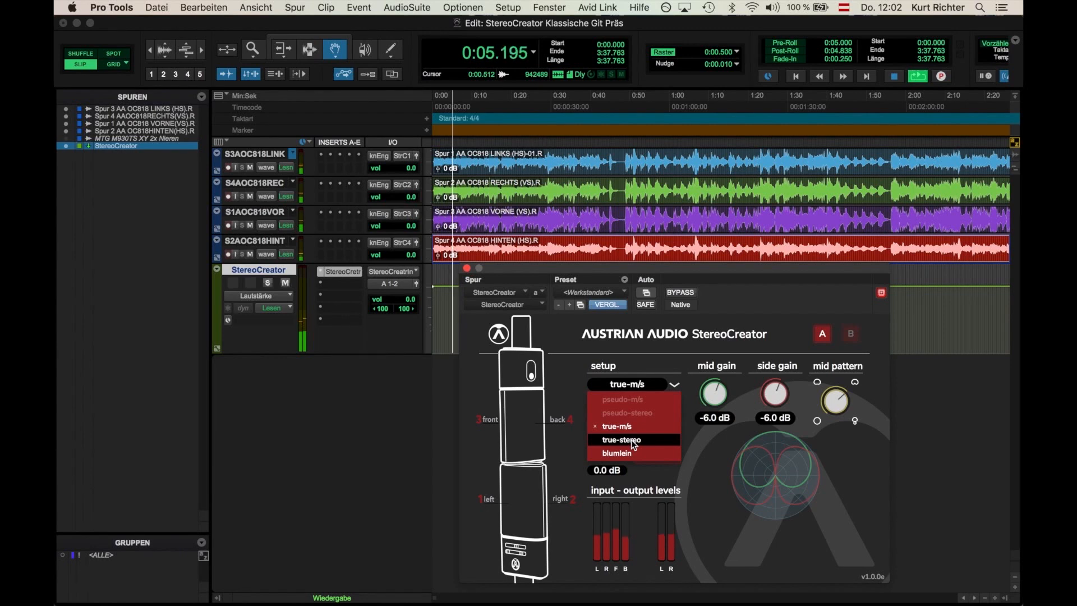
Audition the true-stereo setup during playback, then settle on blumlein
{"action": "left_click", "coordinate": [621, 440]}
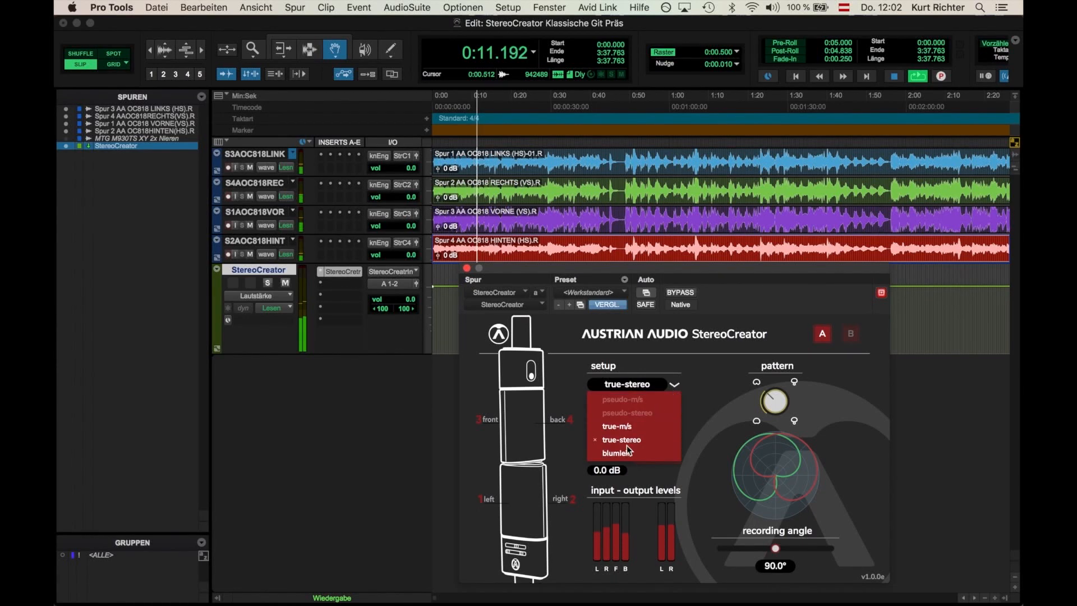
{"action": "left_click", "coordinate": [617, 452]}
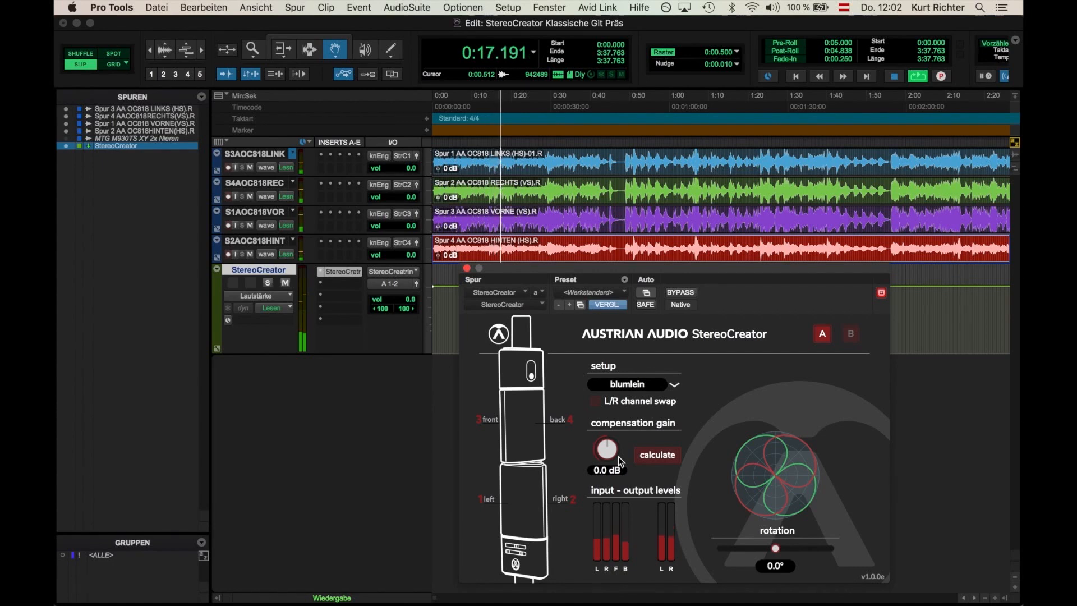
{"action": "left_click", "coordinate": [893, 75]}
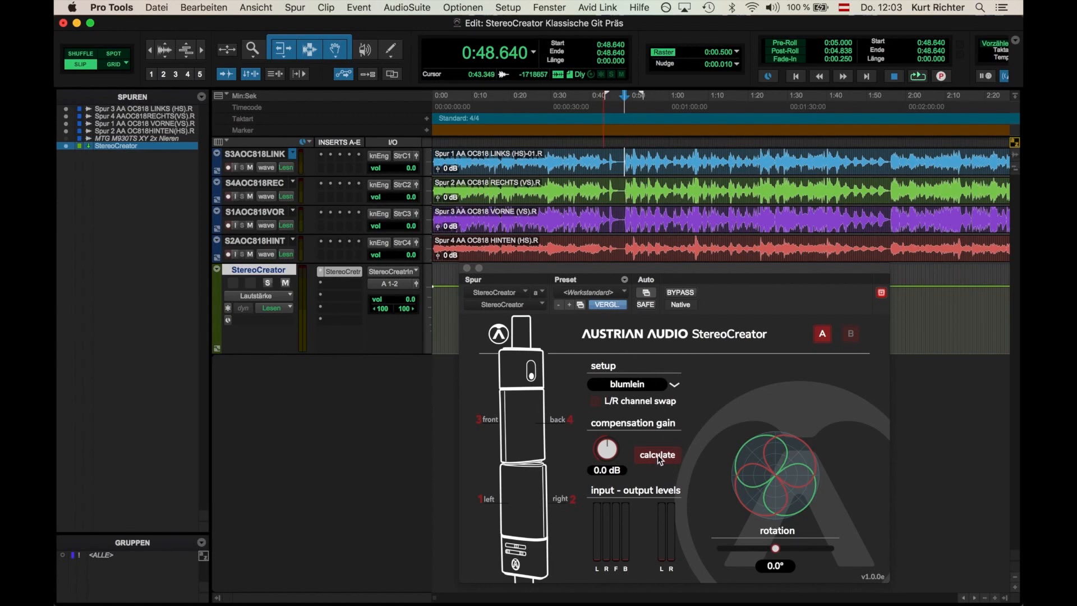
Calculate compensation gain for true-m/s (1.9 dB) and true-stereo (-2.4 dB)
{"action": "left_click", "coordinate": [626, 383]}
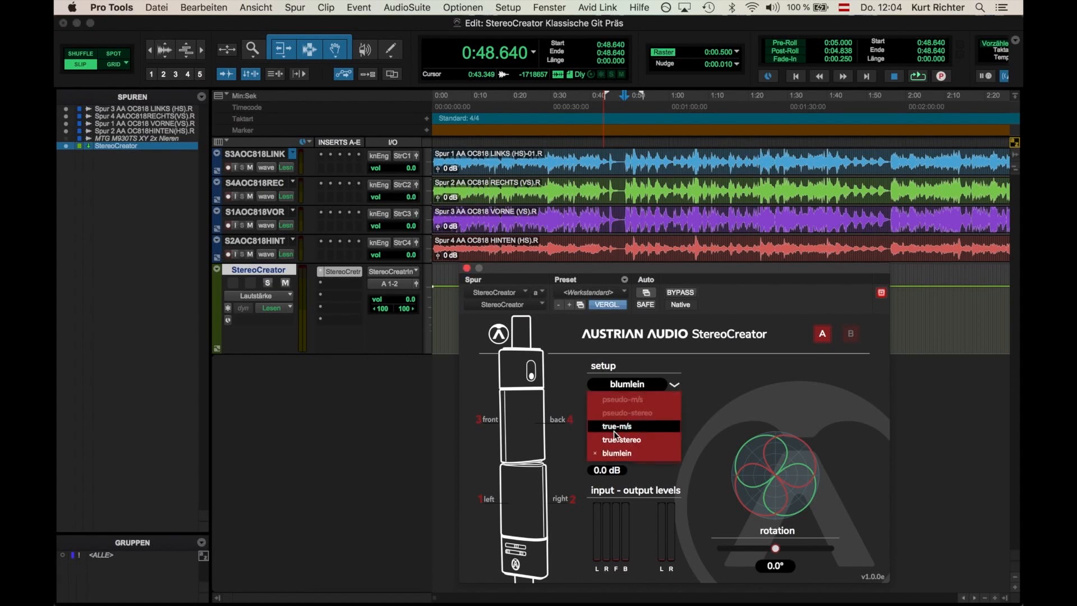
{"action": "left_click", "coordinate": [616, 427]}
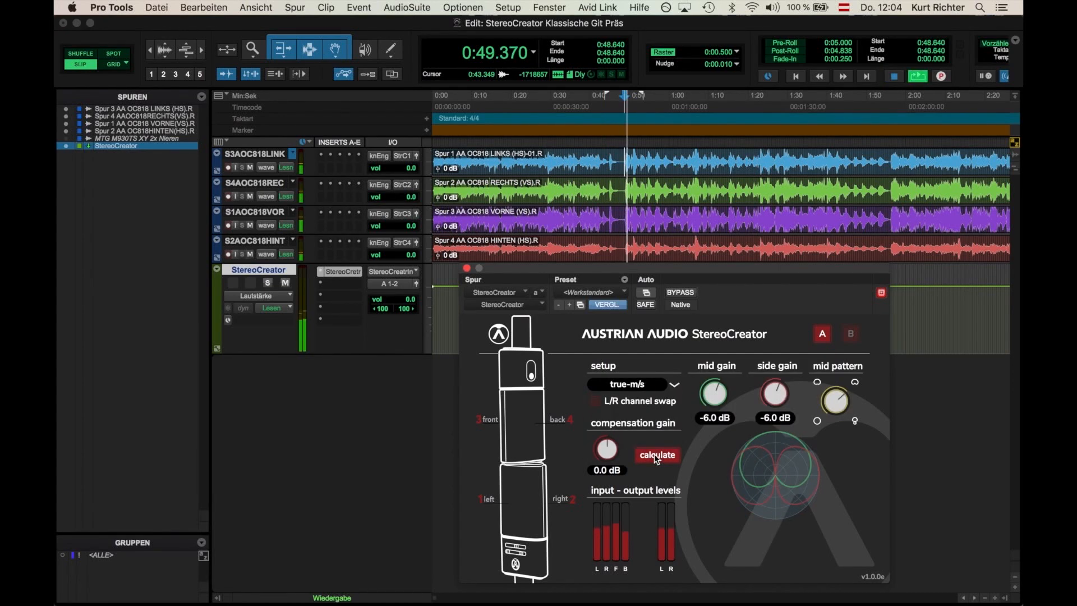
{"action": "left_click", "coordinate": [657, 454]}
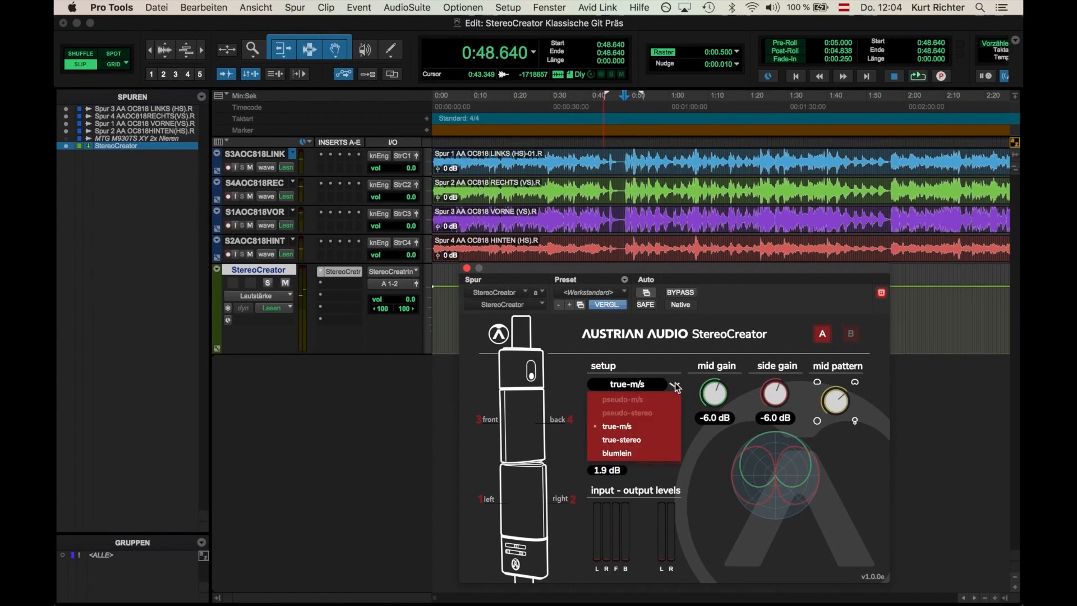
{"action": "left_click", "coordinate": [620, 438]}
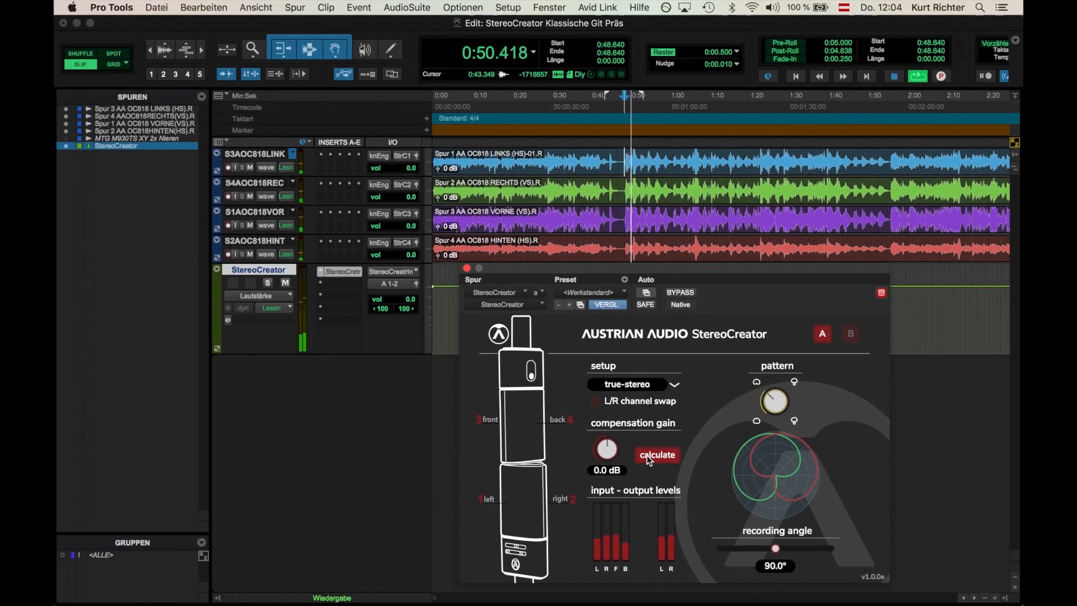
{"action": "left_click", "coordinate": [656, 455]}
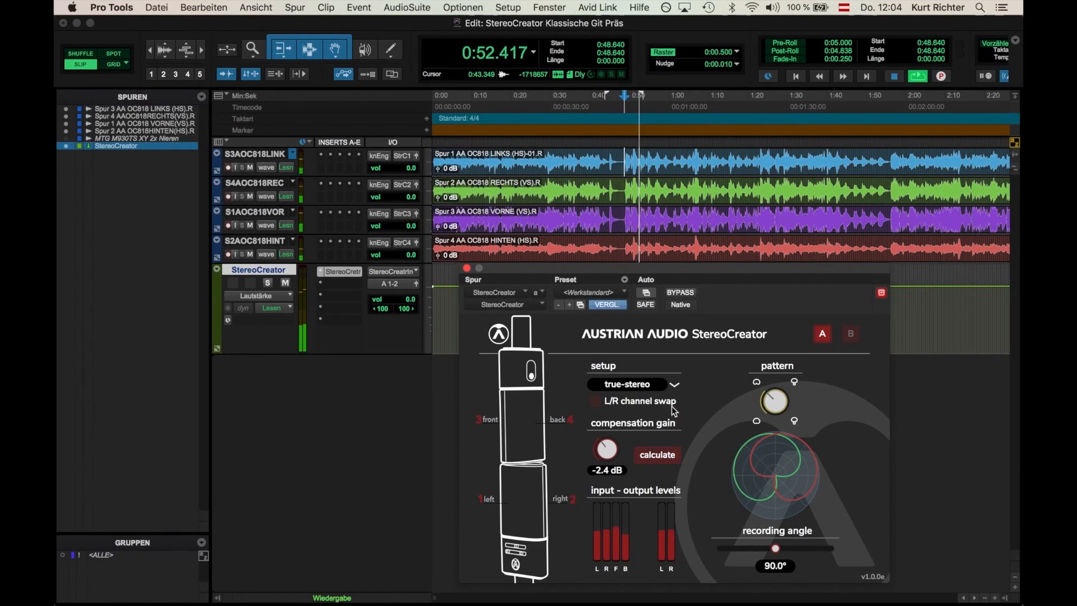
Calculate compensation gain for blumlein (-0.9 dB), then return to the true-m/s setup
{"action": "left_click", "coordinate": [624, 384]}
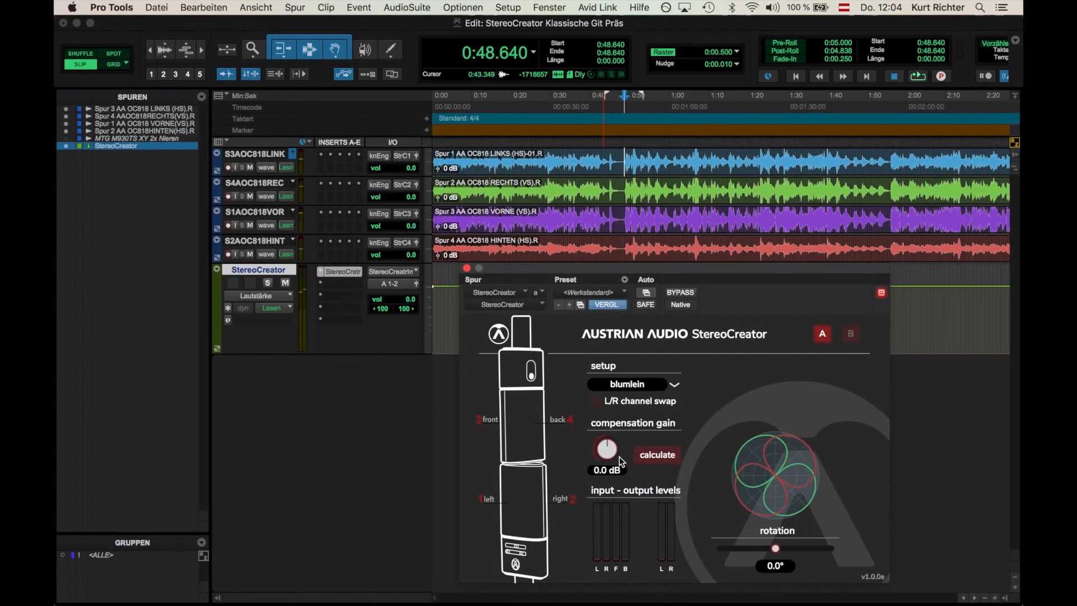
{"action": "left_click", "coordinate": [918, 76]}
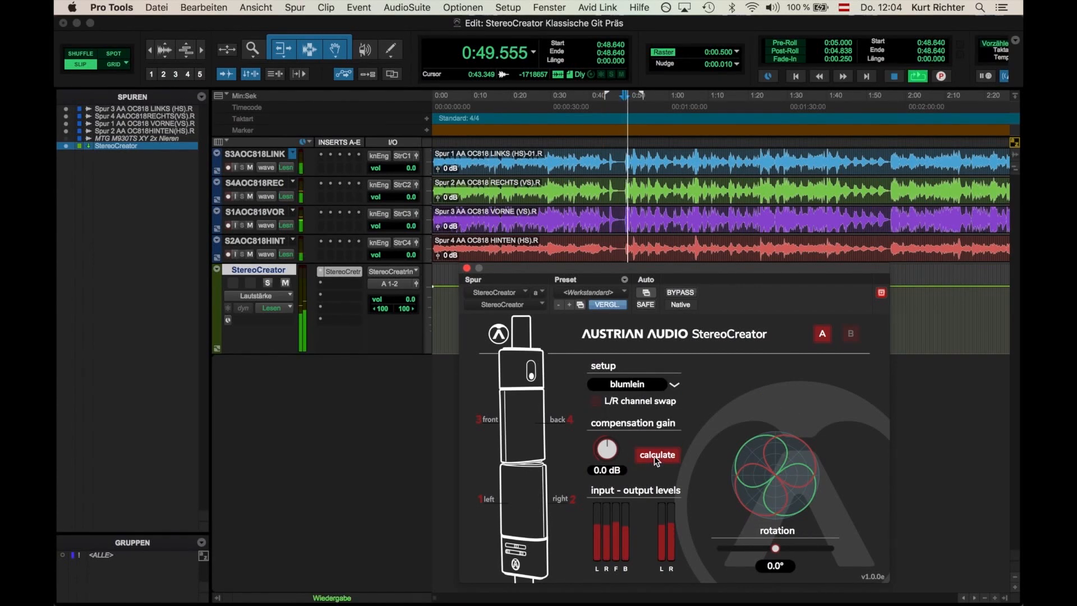
{"action": "left_click", "coordinate": [656, 454]}
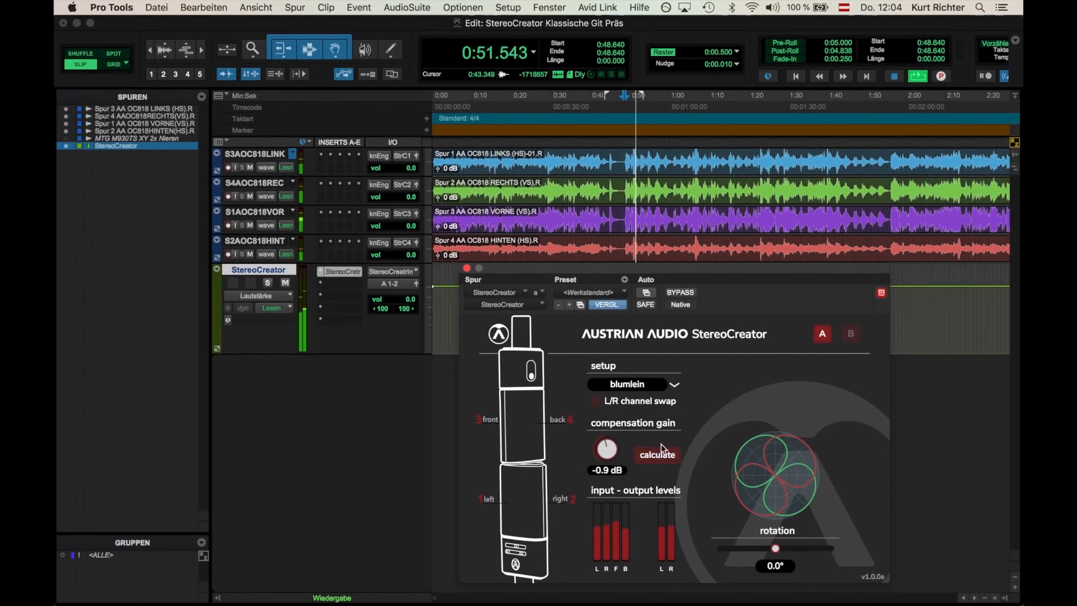
{"action": "left_click", "coordinate": [626, 383]}
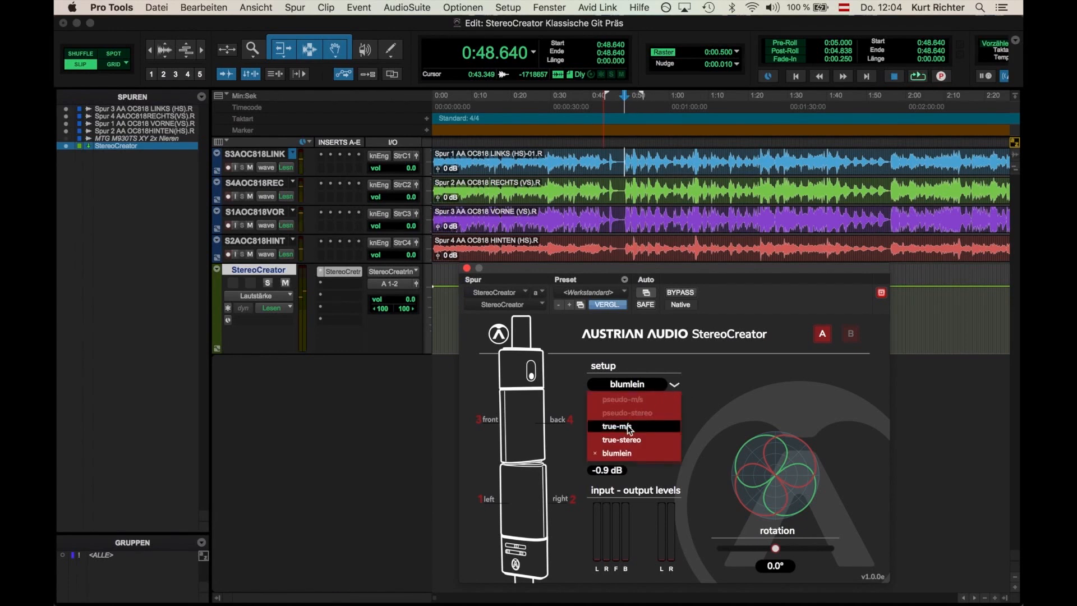
{"action": "left_click", "coordinate": [613, 426]}
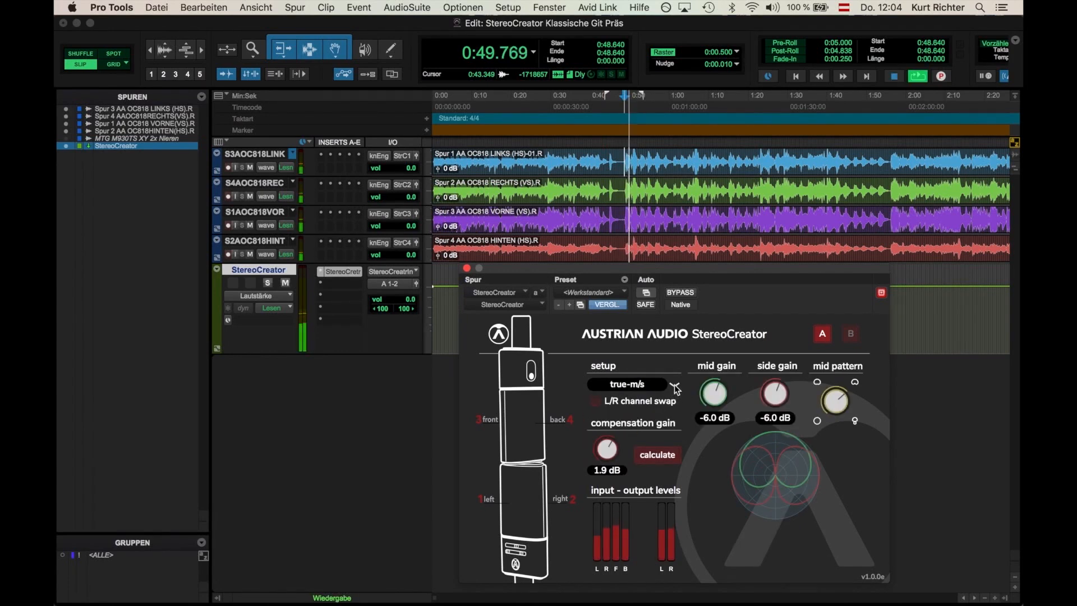